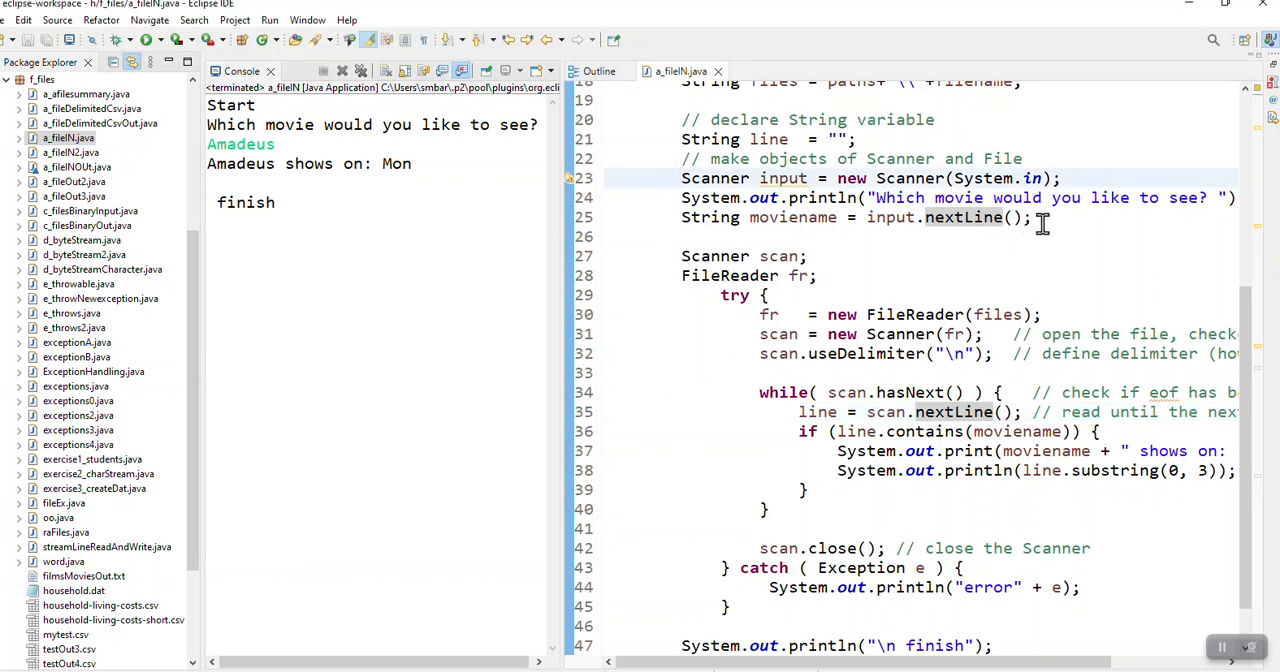
Remove the movie-lookup lines from a_fileIN.java and pick out Amadeus in the movie data.
left_click_drag(680, 178, 1030, 216)
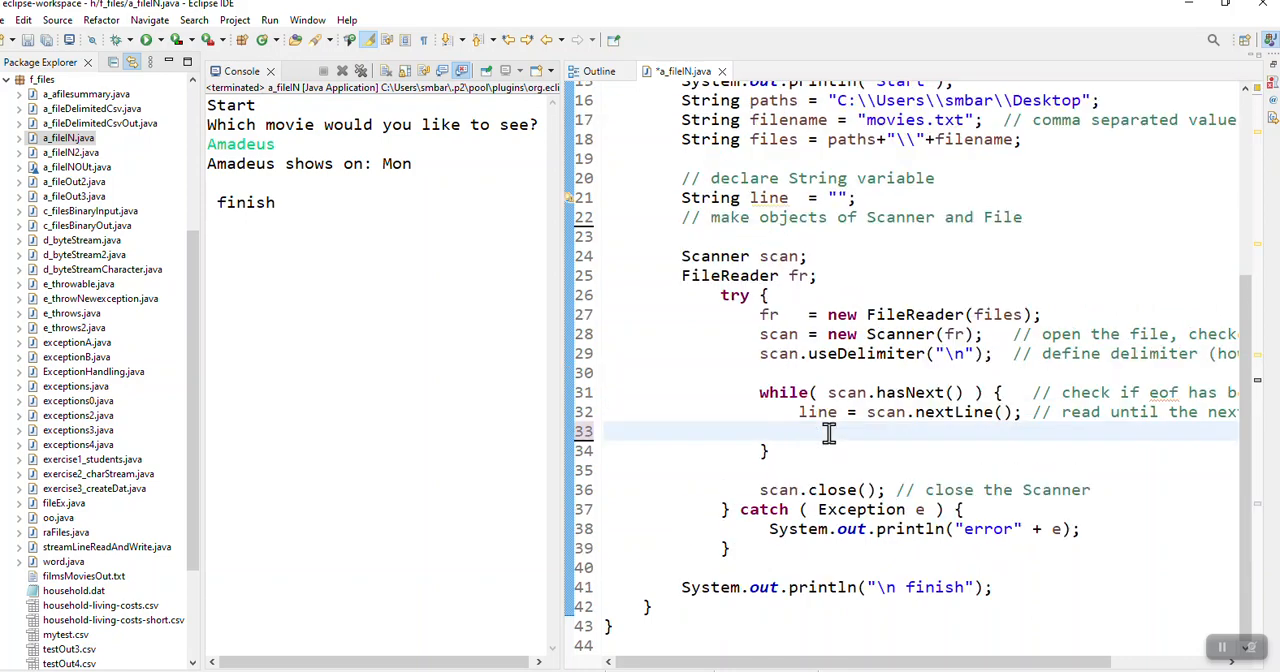
double_click(396, 164)
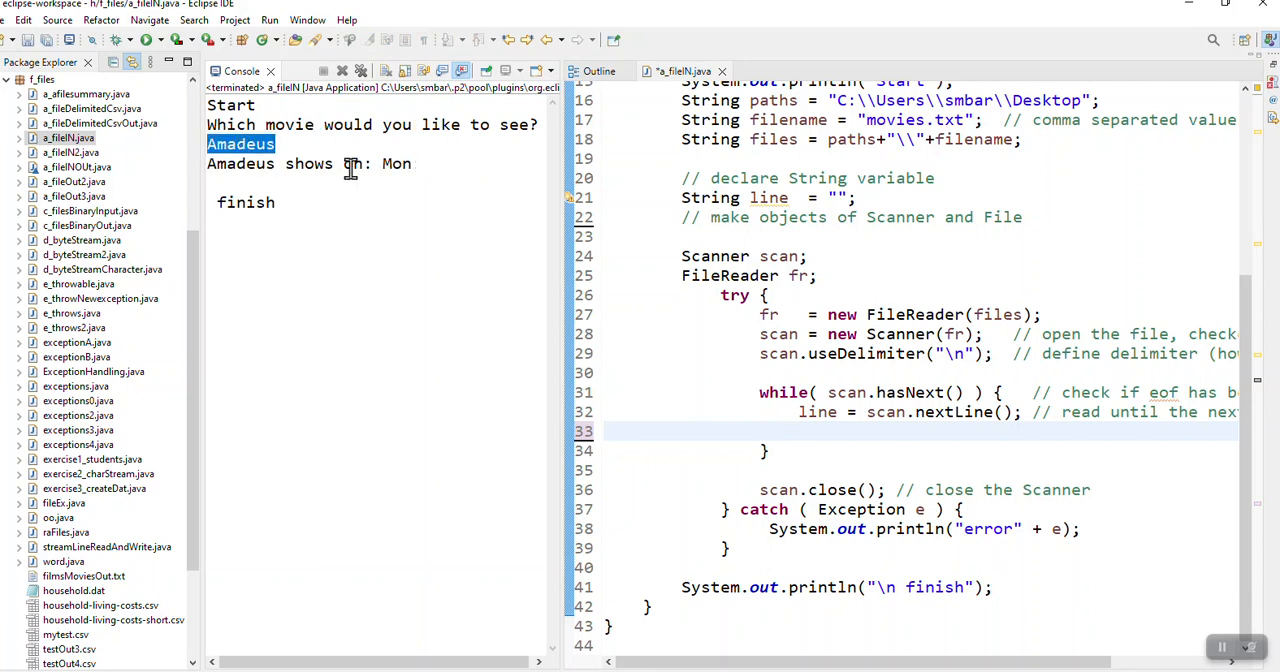
double_click(396, 164)
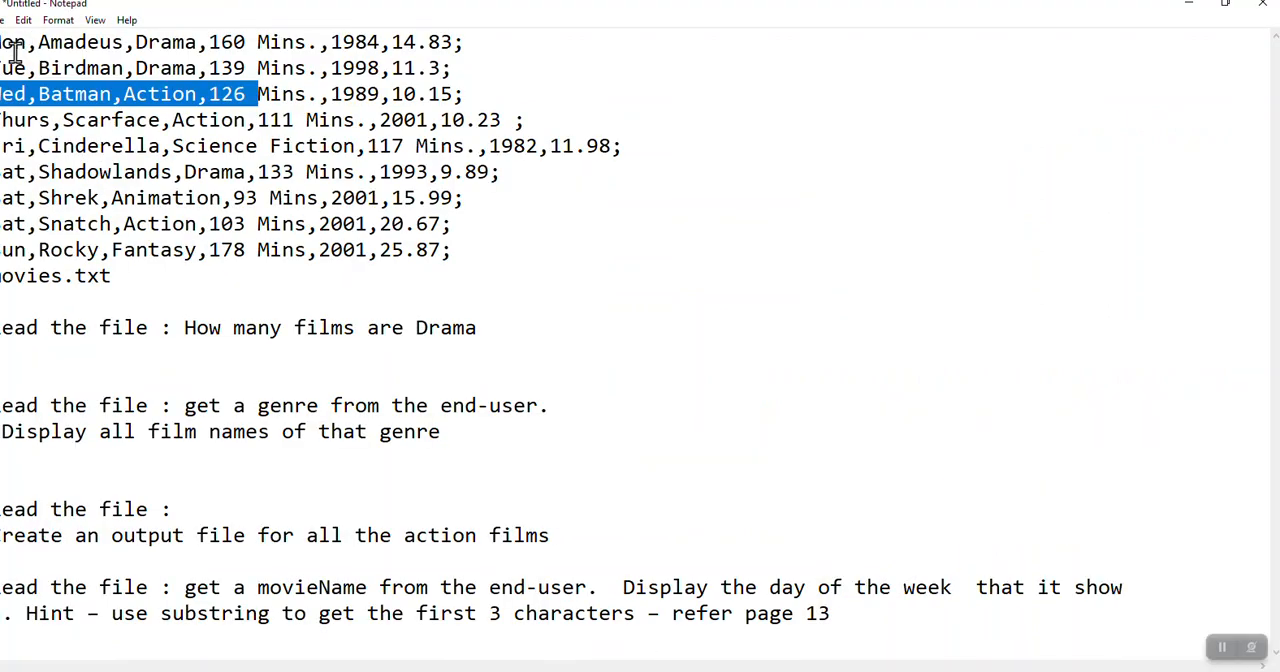
left_click(156, 42)
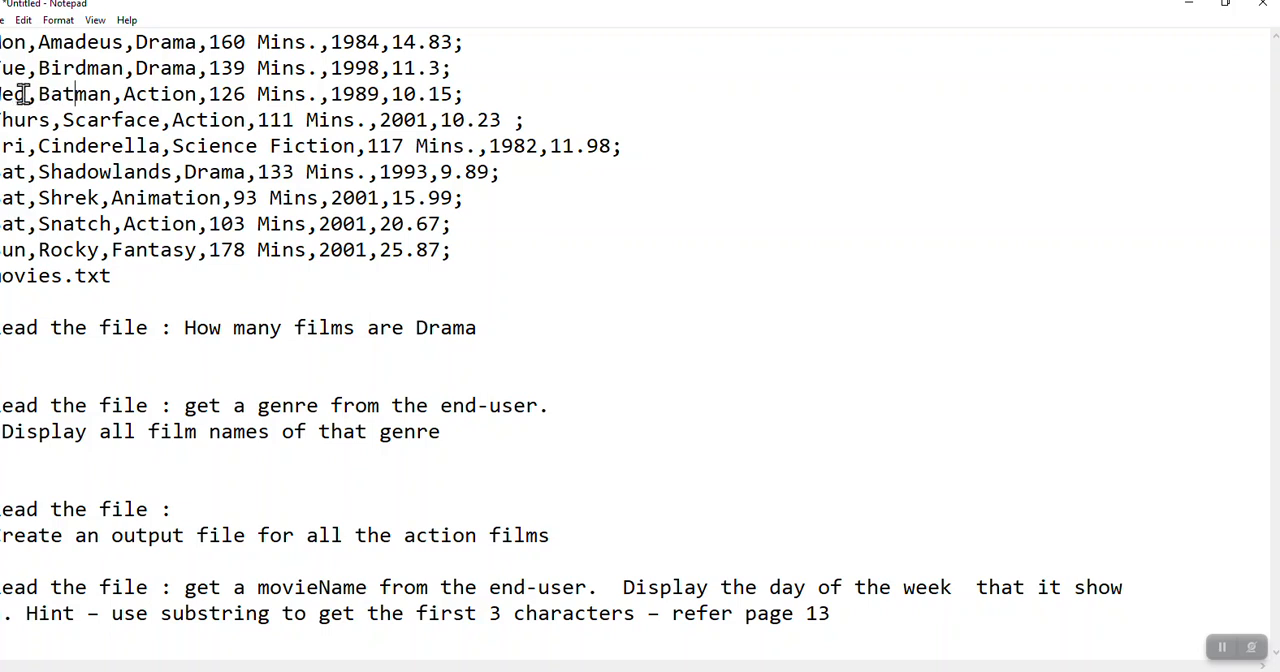
mouse_move(112, 108)
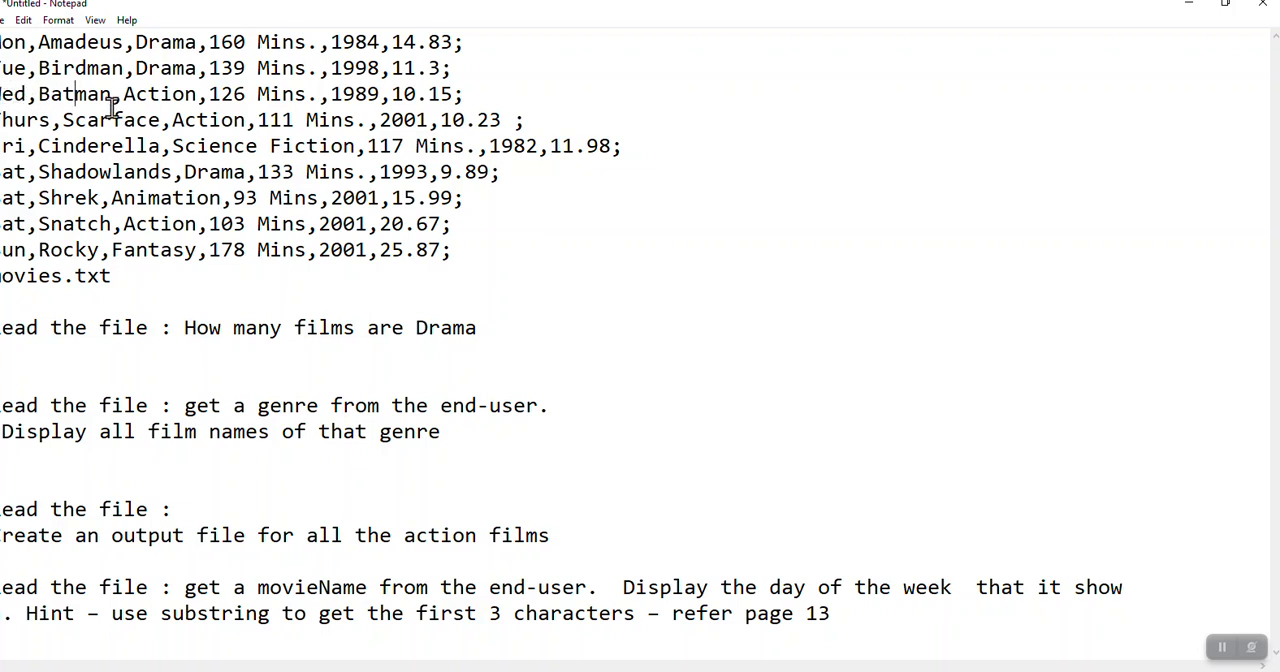
left_click_drag(0, 120, 300, 120)
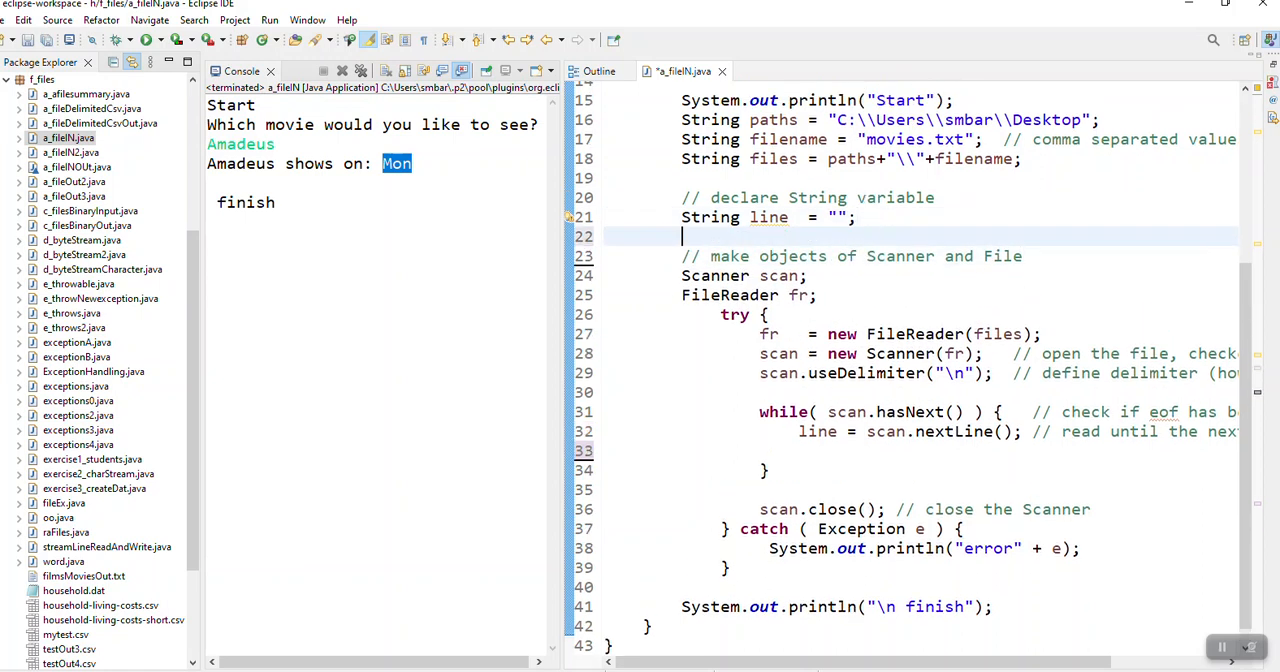
Add the comment '// get input from movie' above the file-object declarations.
type("// get")
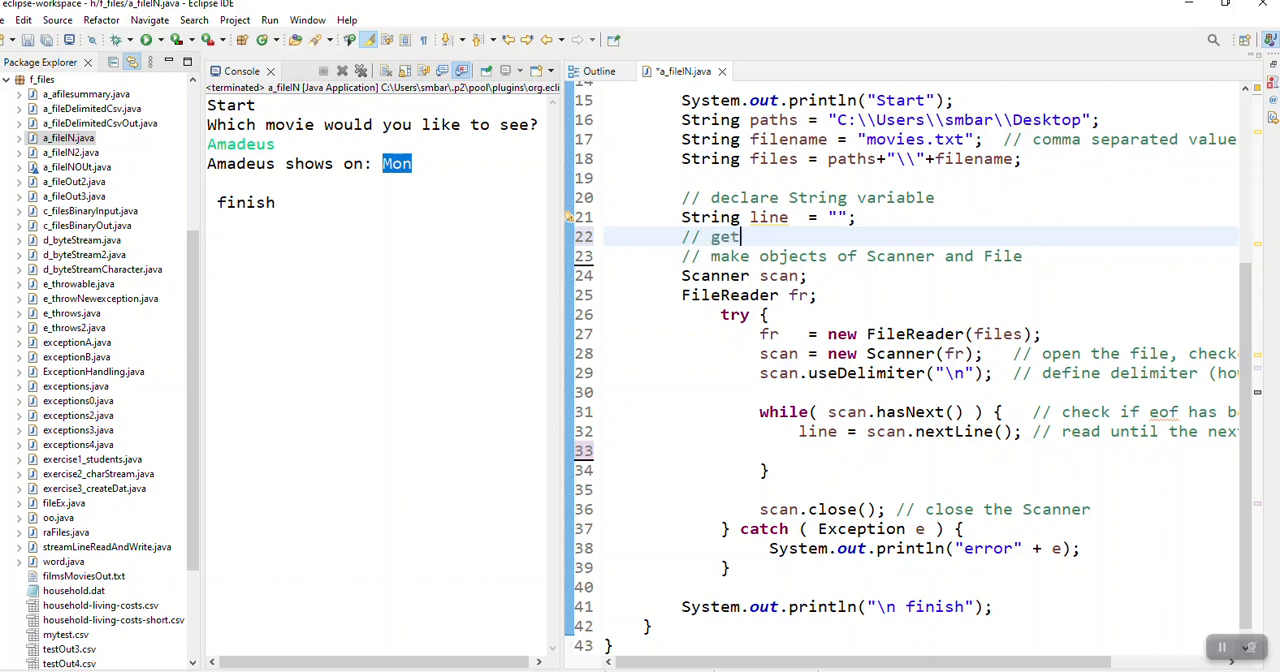
type("input f")
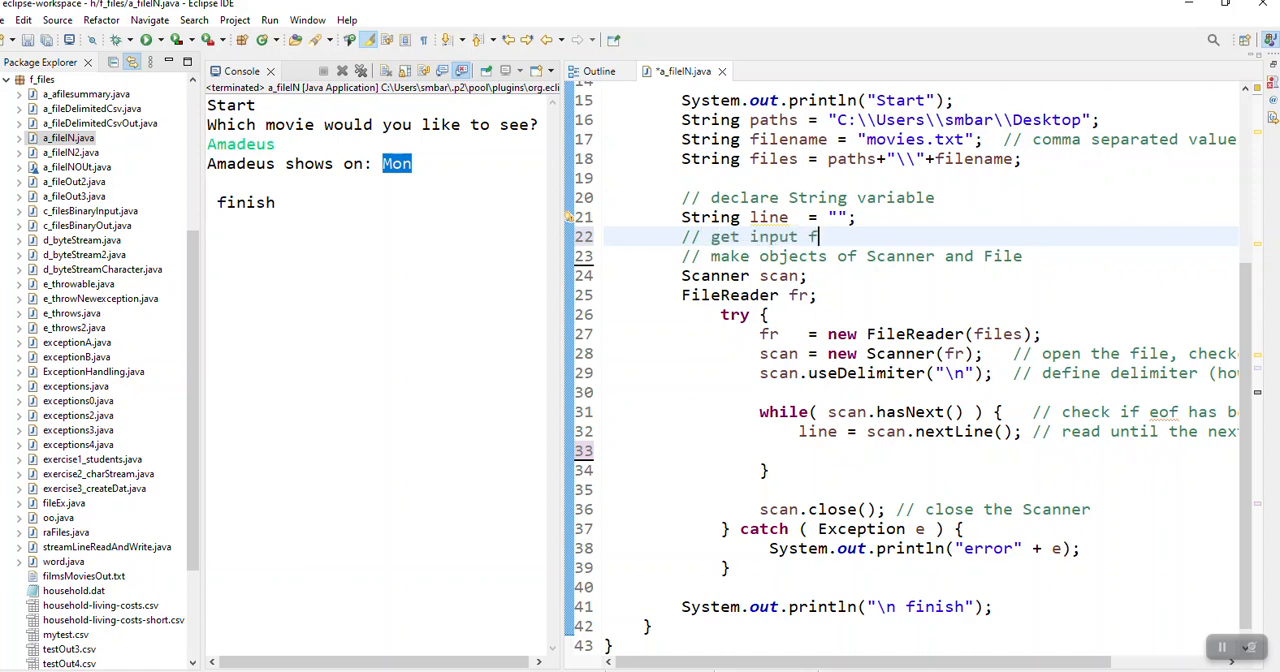
type("rom")
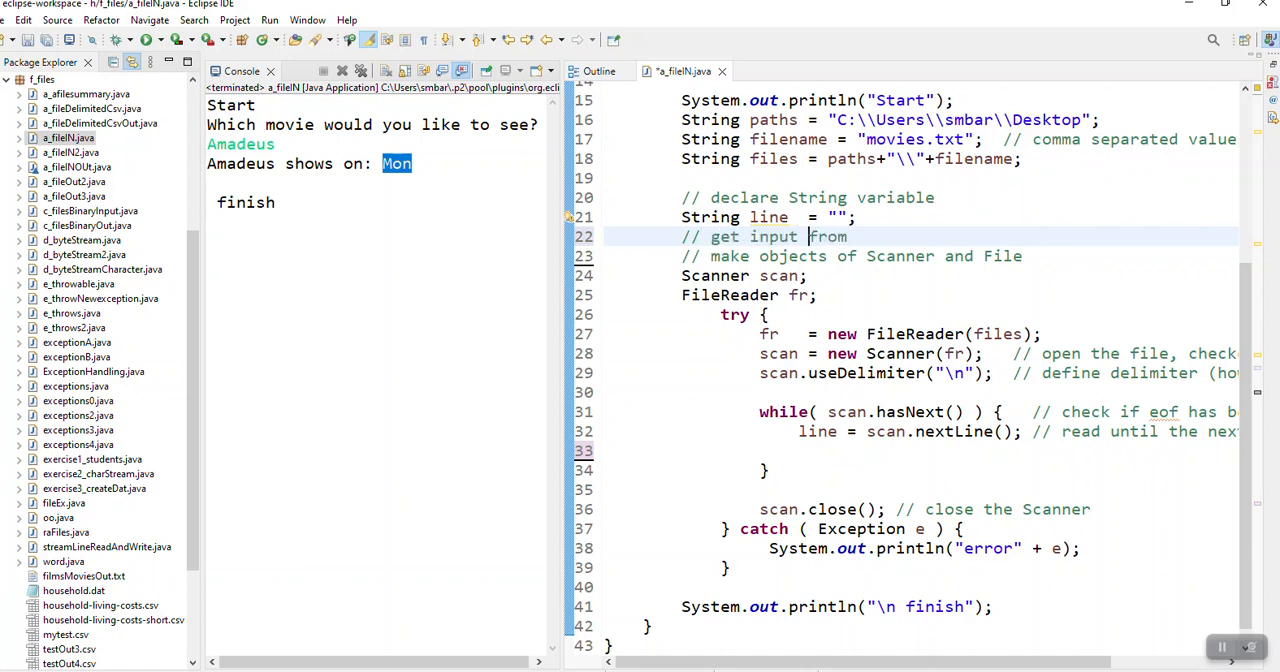
type("movie name")
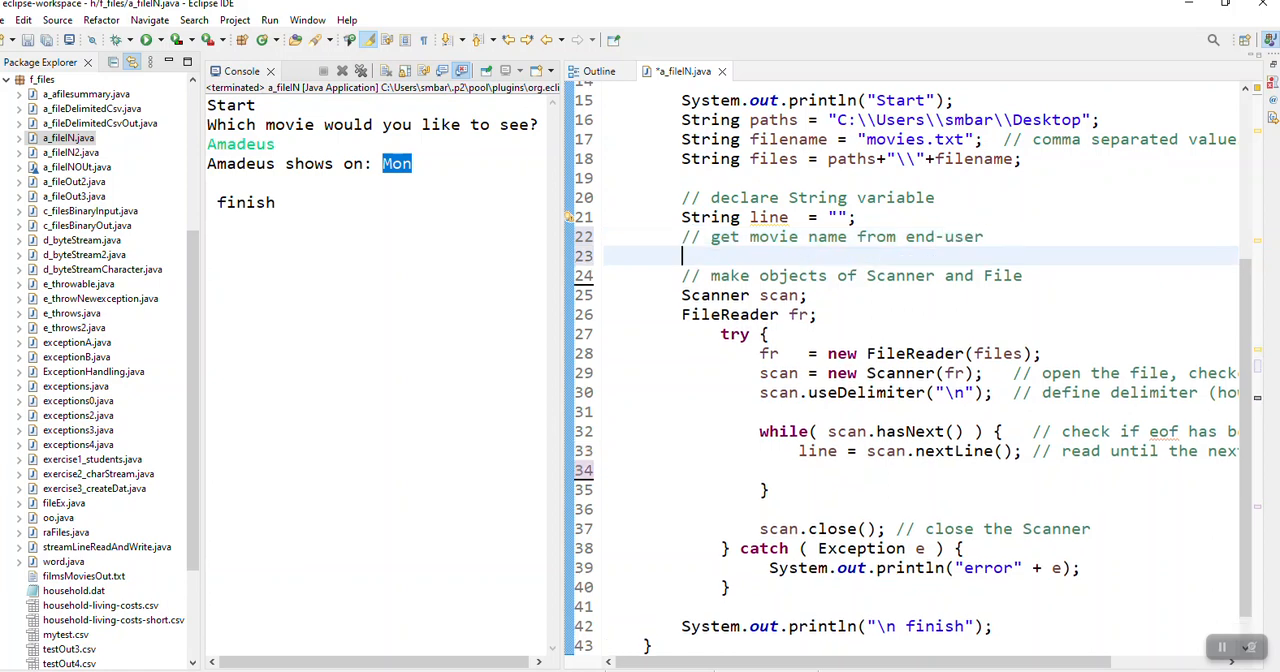
Declare a keyboard Scanner: Scanner input = new Scanner(System.in);.
type("sy")
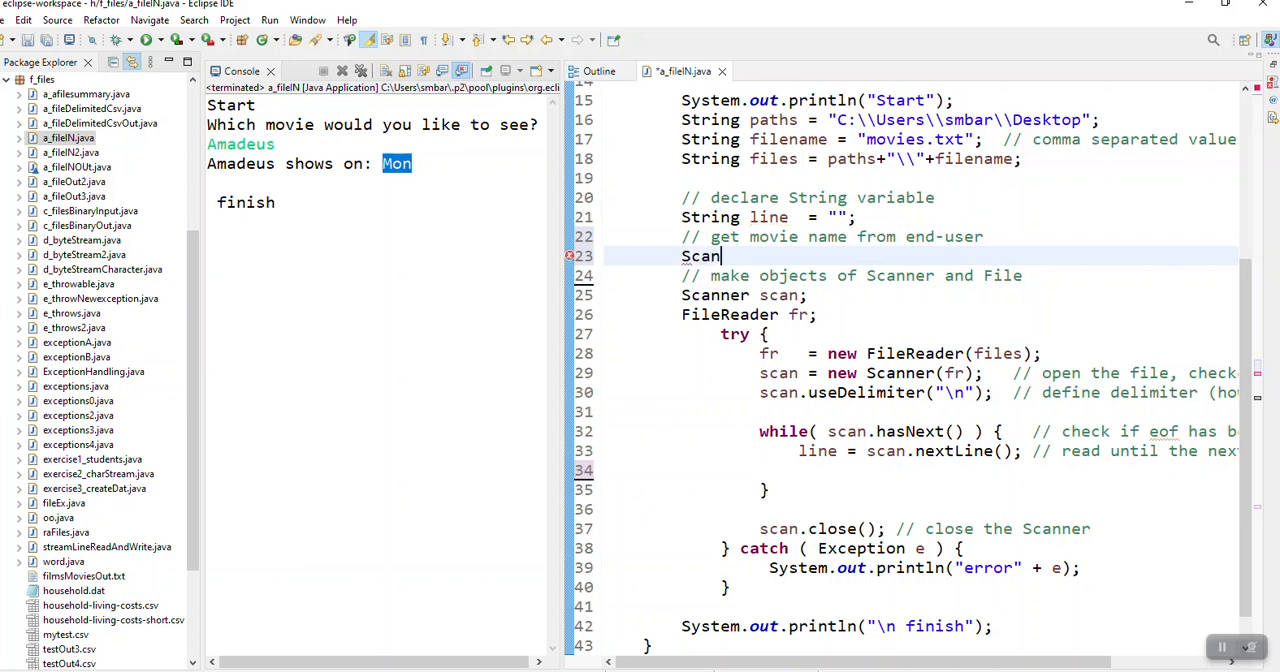
type("ner s")
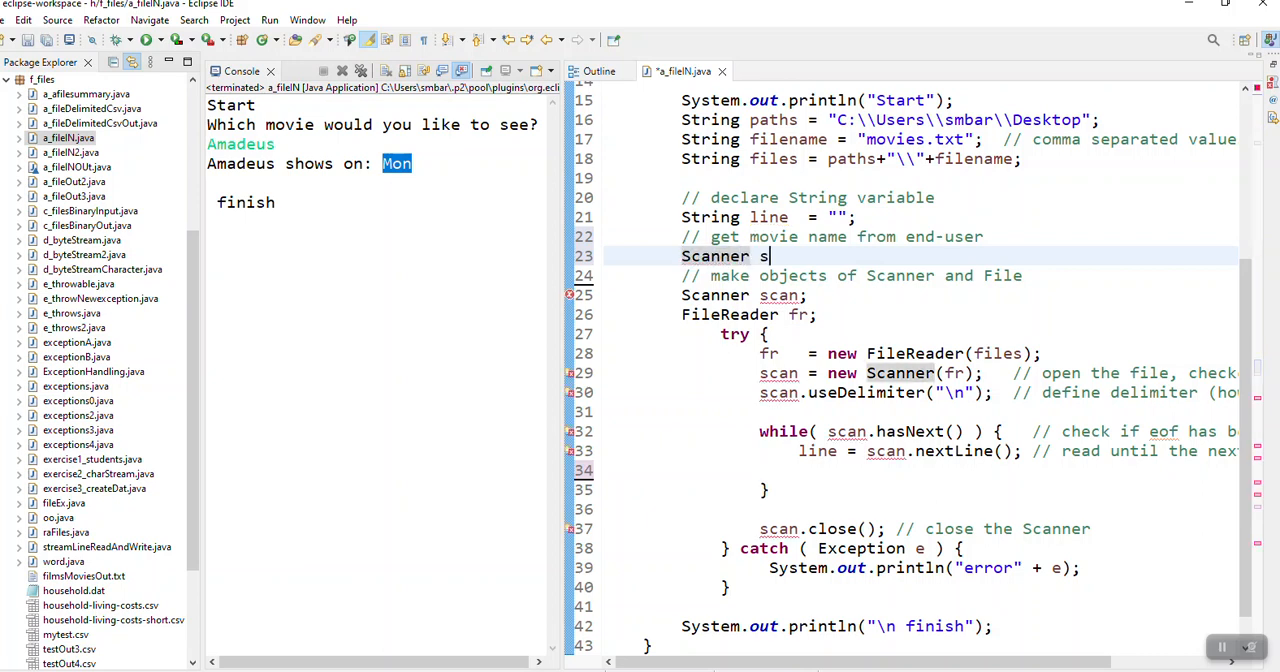
type("input = new s")
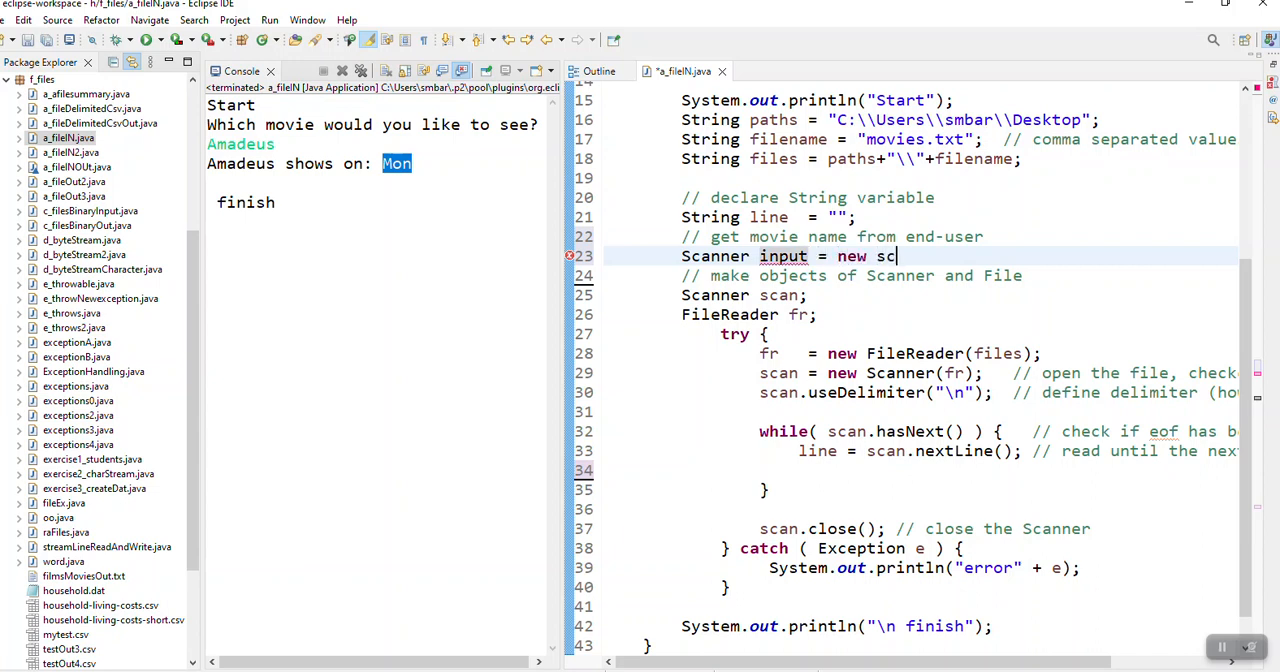
type("canner(s)")
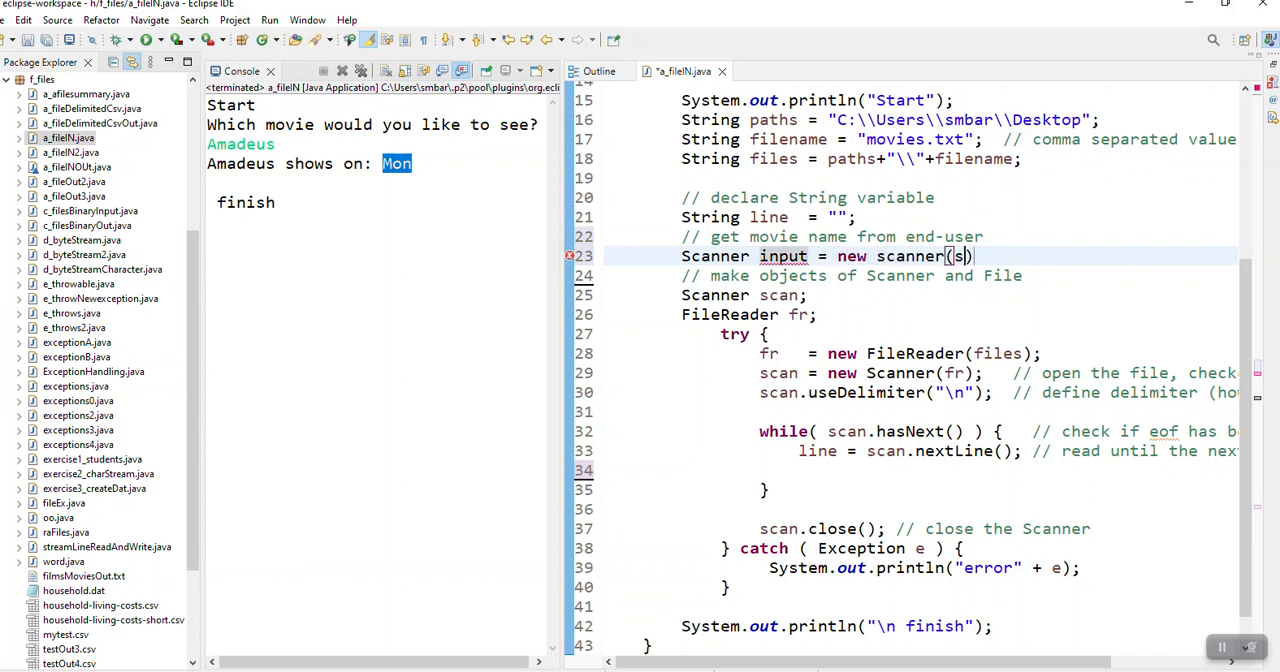
type("Syste,")
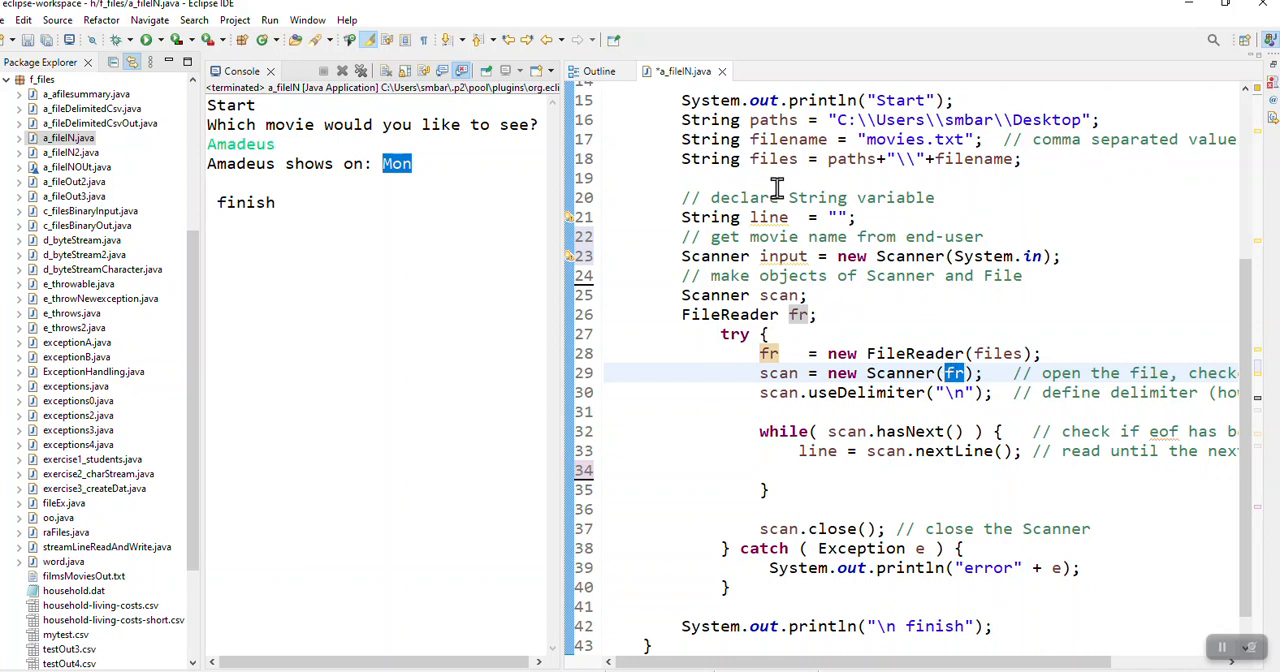
mouse_move(1008, 366)
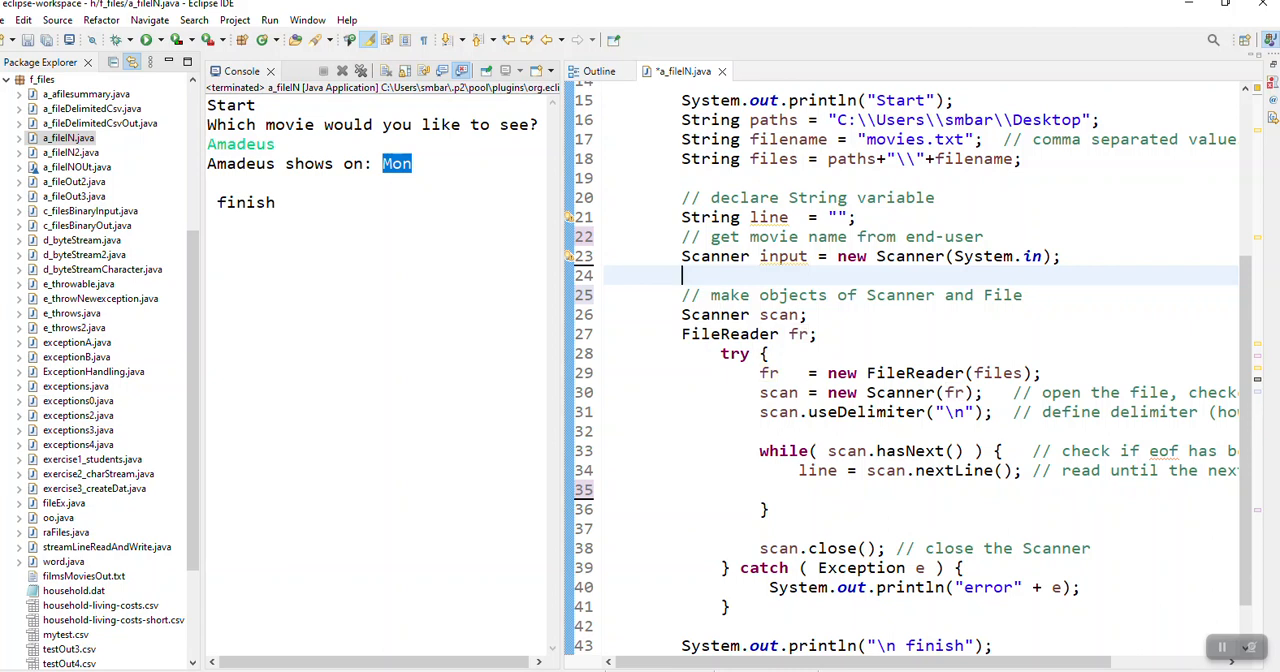
Add 'String moviename = input.nextLine();' to read the typed movie name.
type("Strin")
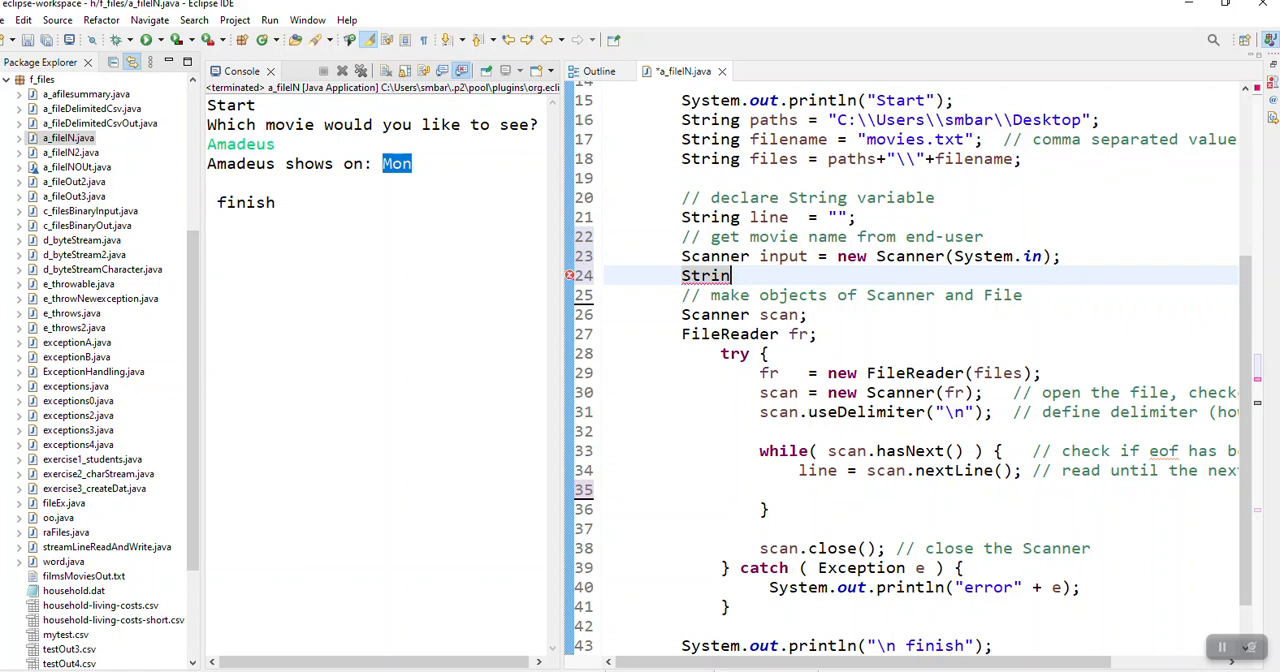
type("g moviename")
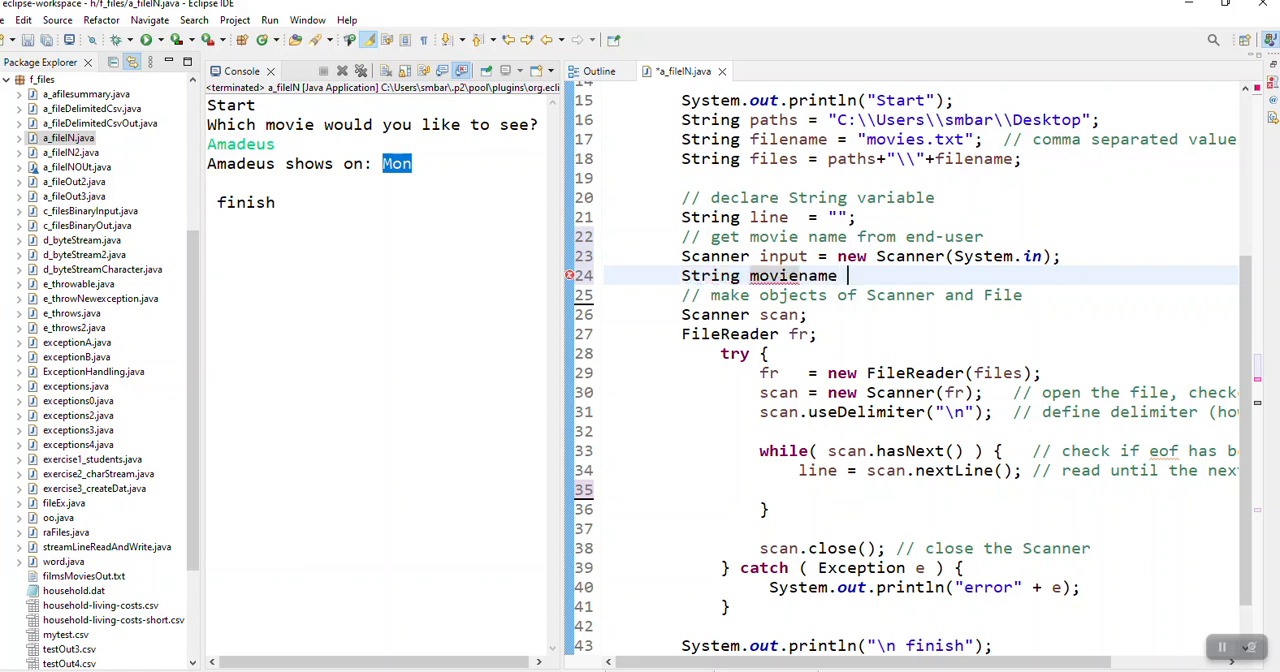
type("= i")
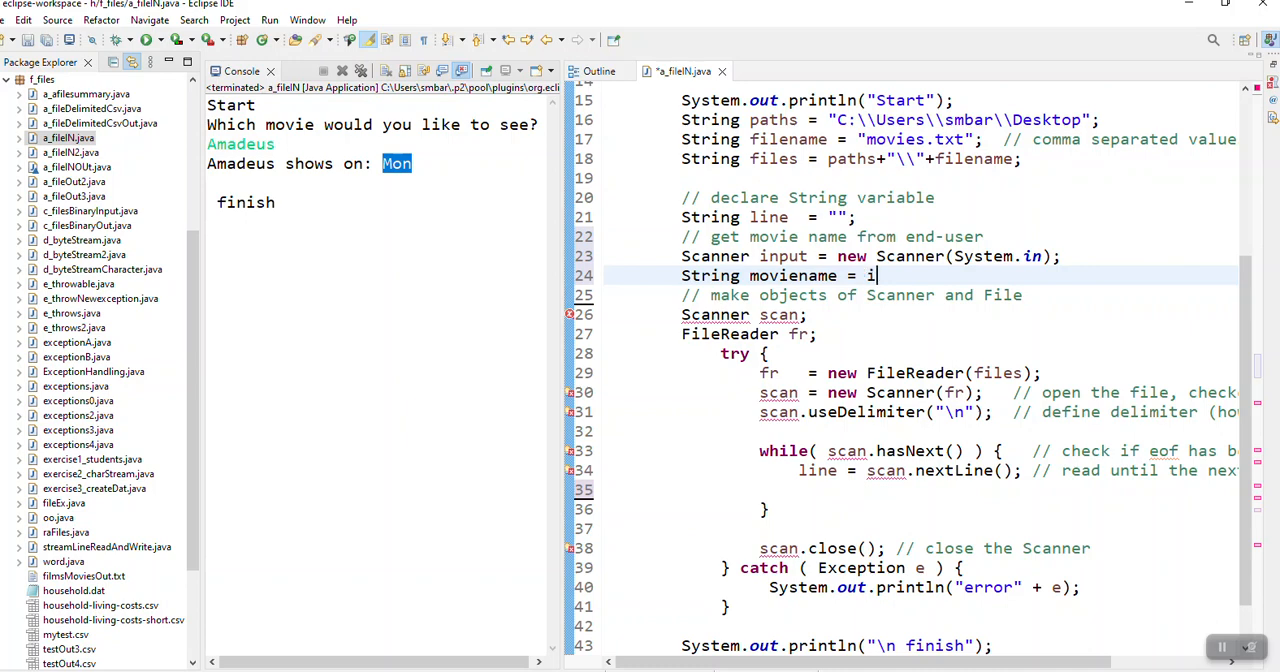
type("input")
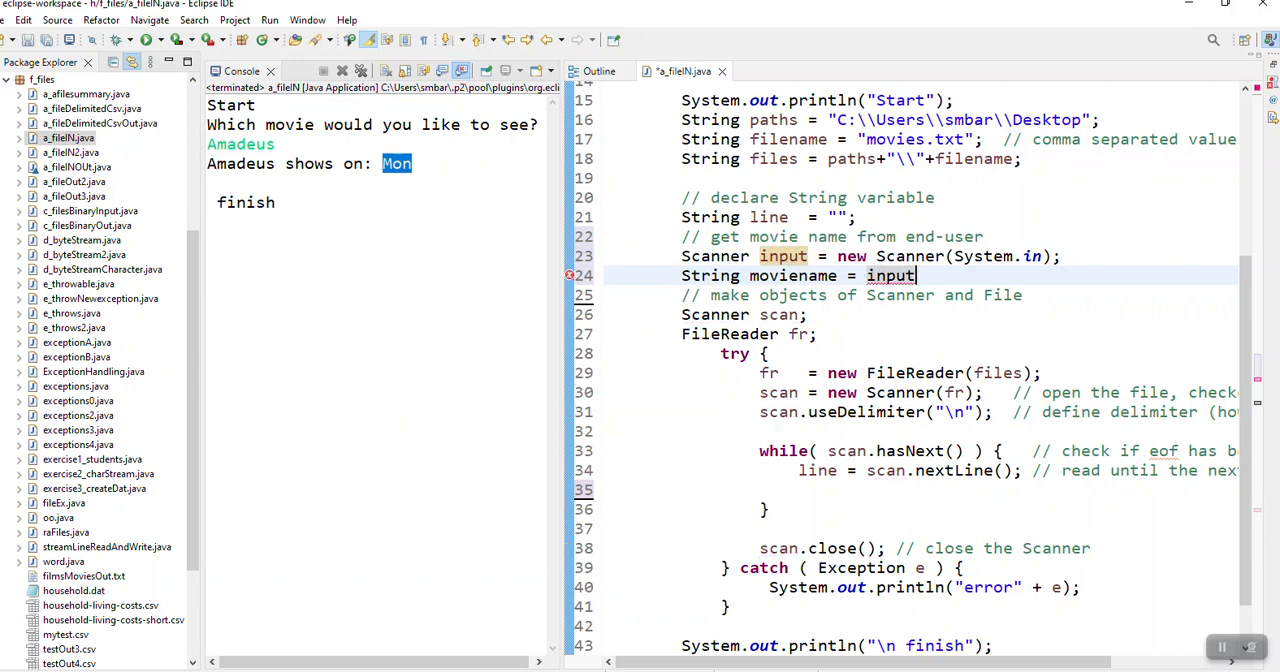
type(".nex")
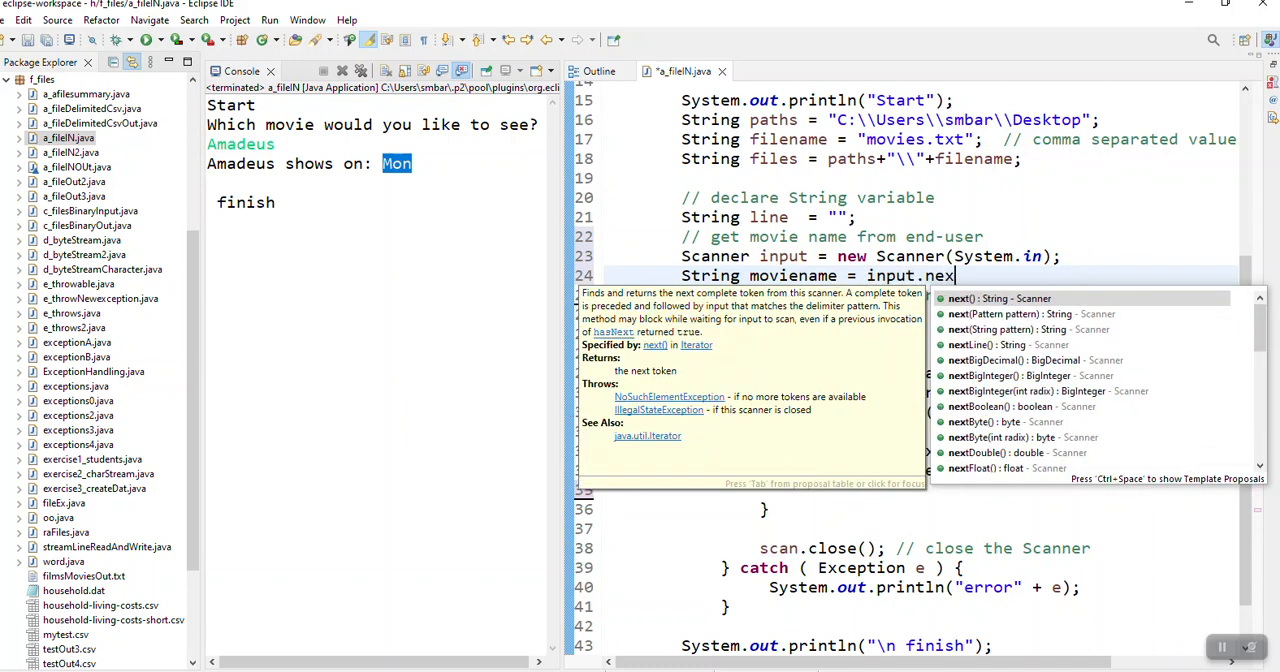
type("Lin")
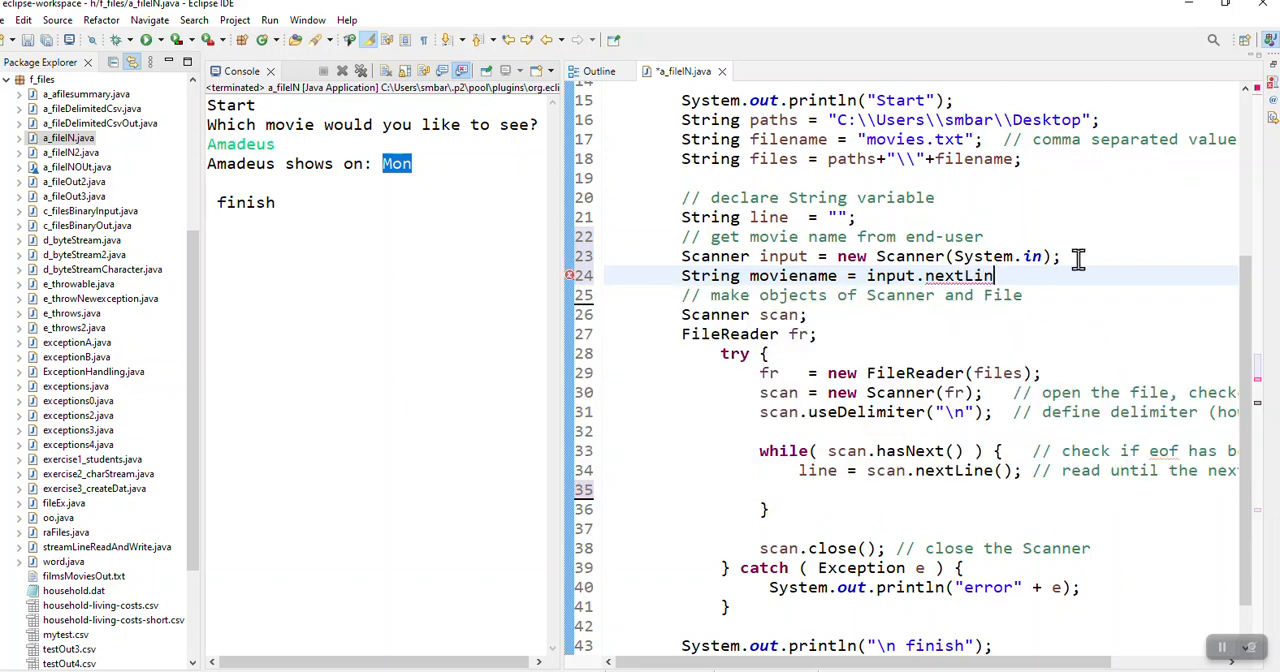
type("e();")
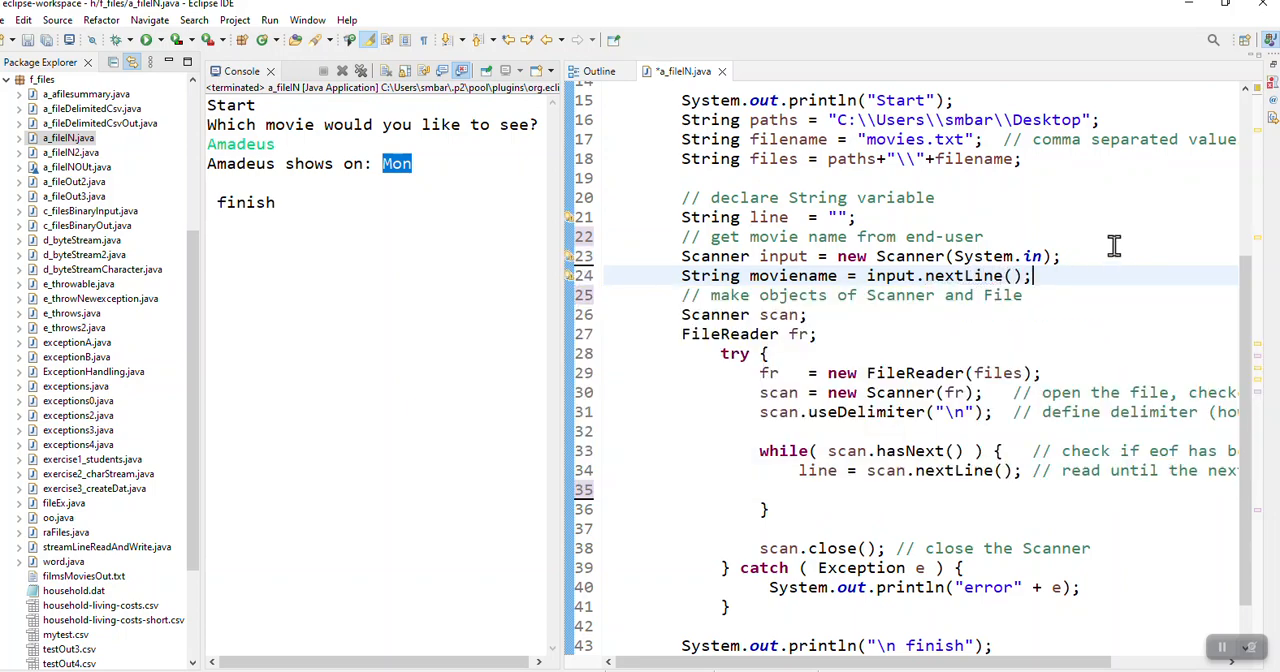
Print the 'Which movie would you like to see?' prompt via the sysout template.
type("sy")
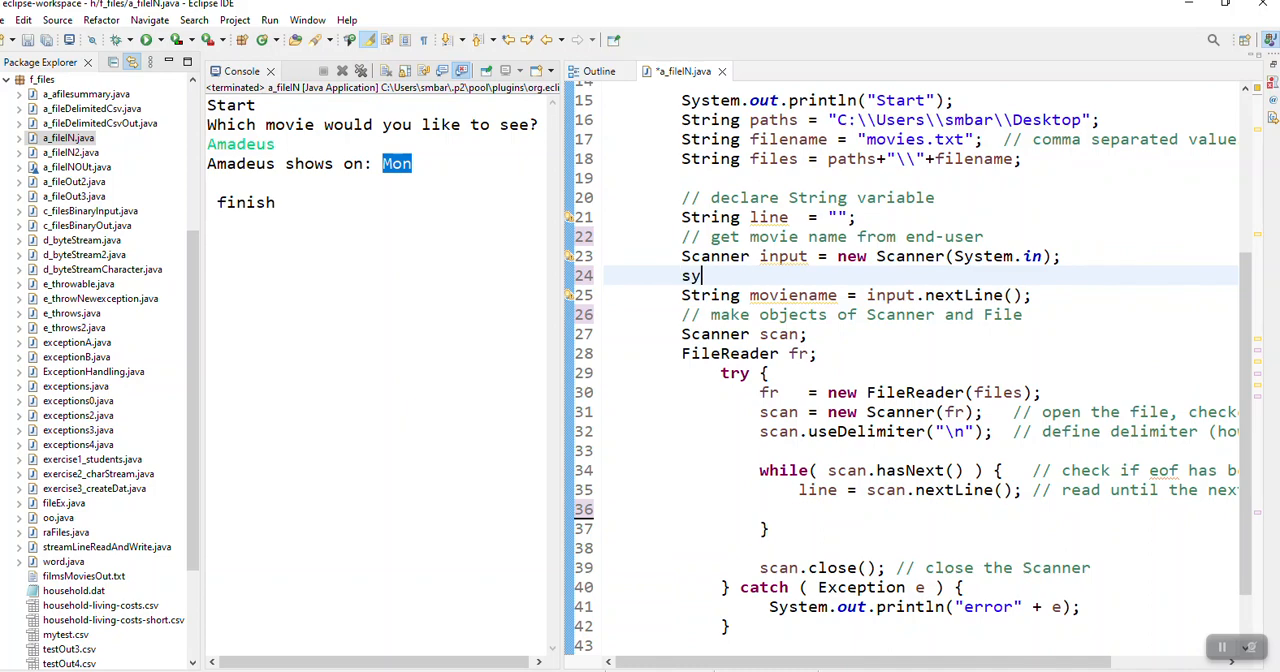
type("sout")
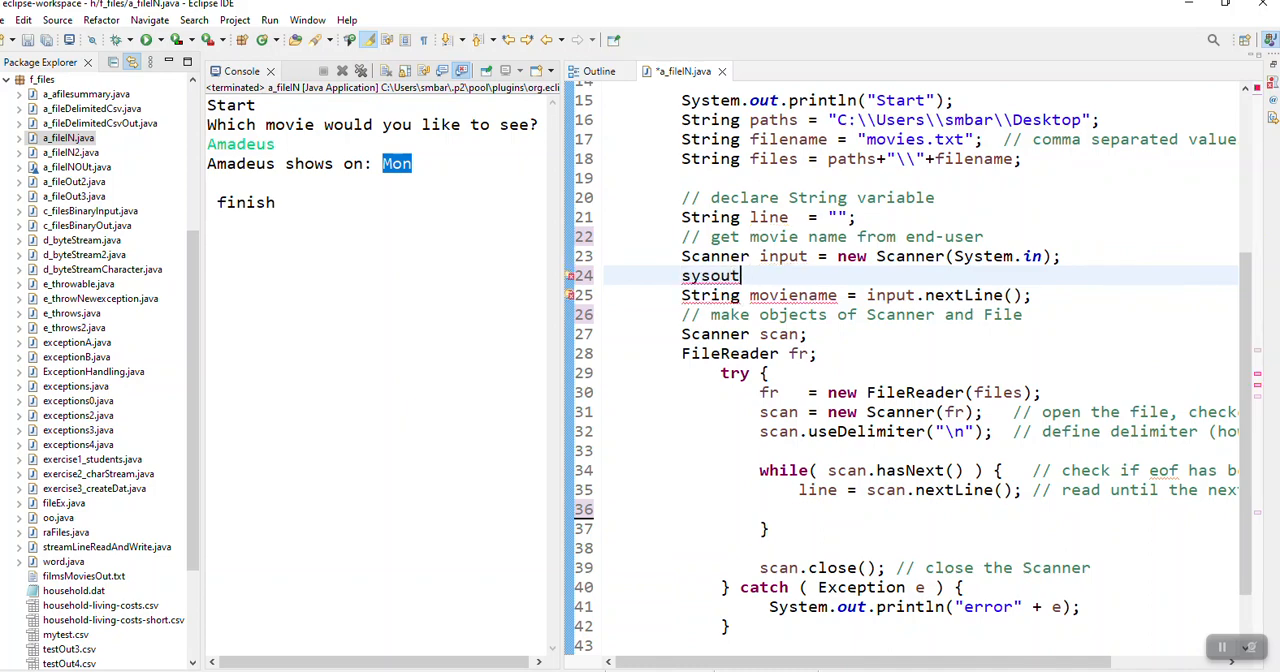
key("Tab")
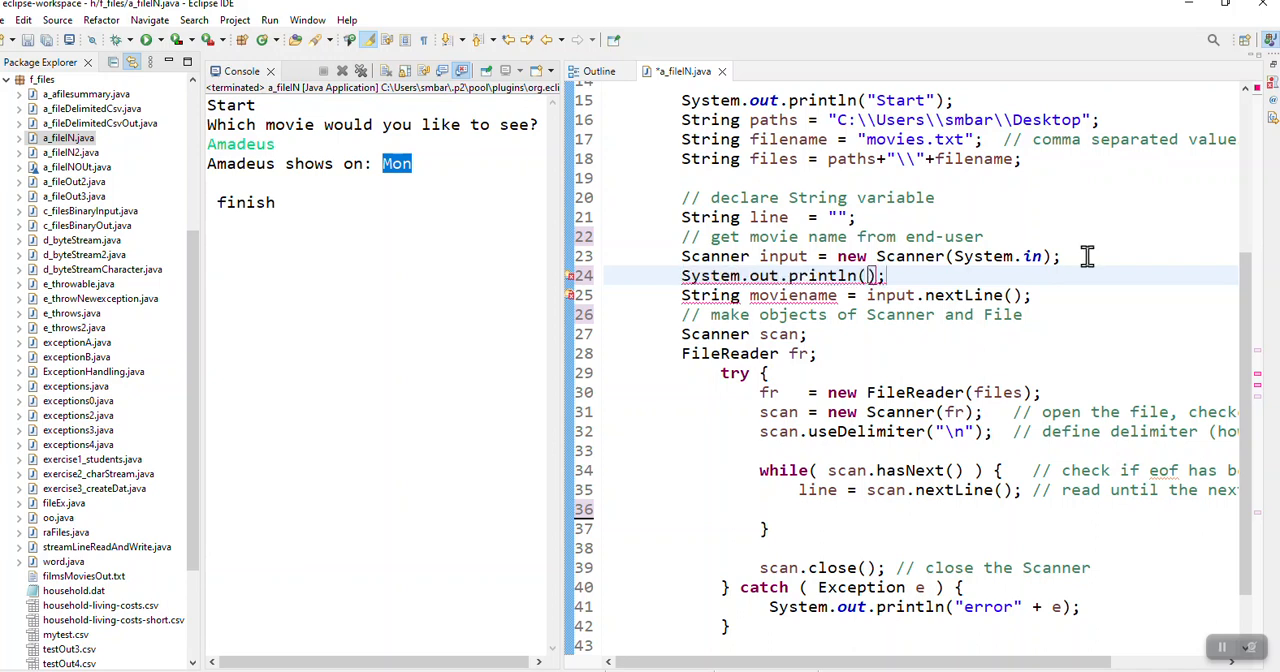
type("\"\"")
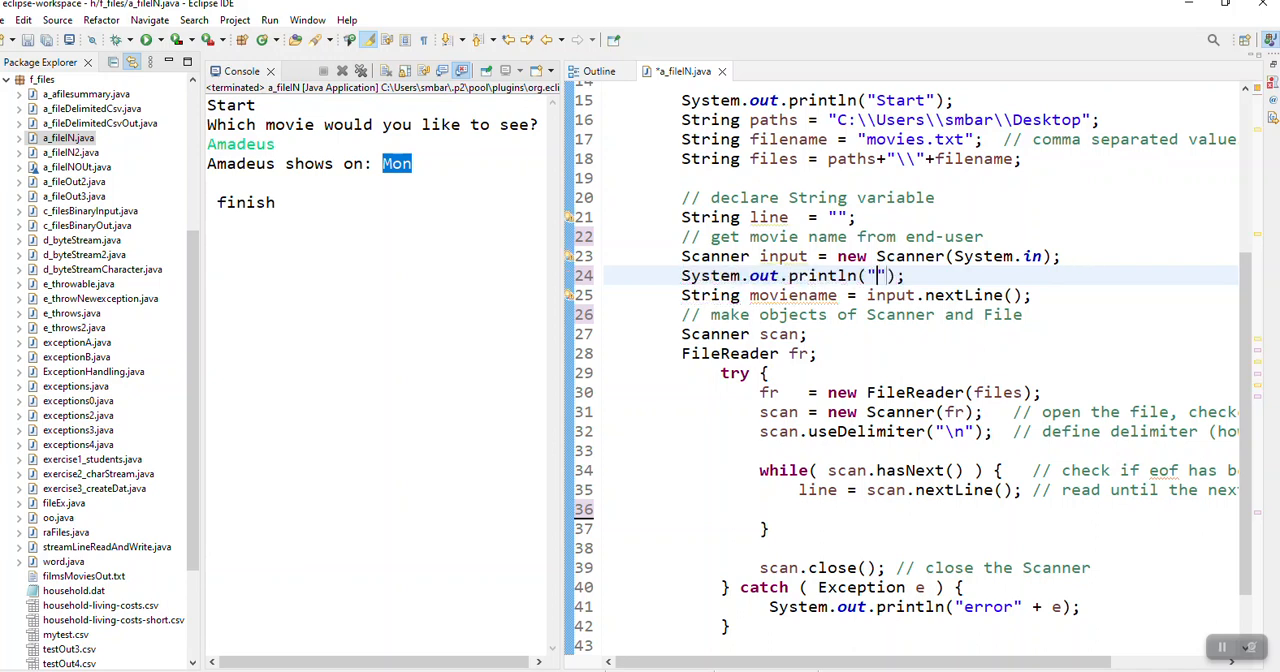
type("W")
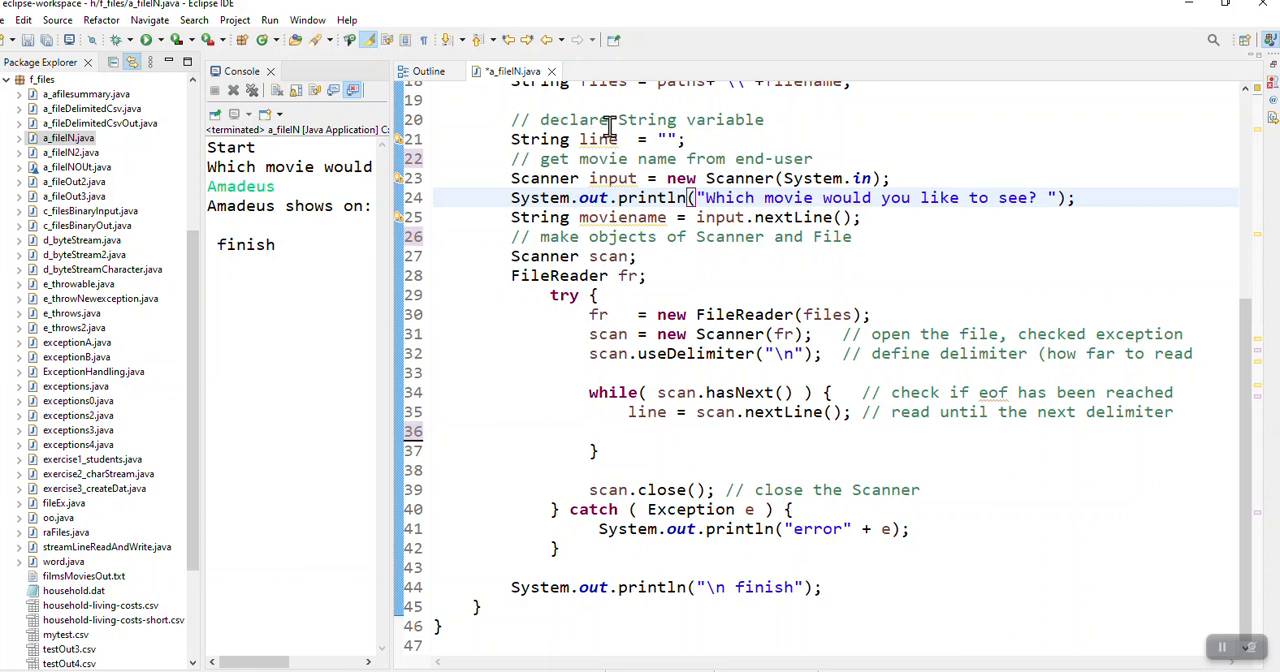
Review the moviename read, the while (scan.hasNext()) check and line = scan.nextLine().
double_click(598, 140)
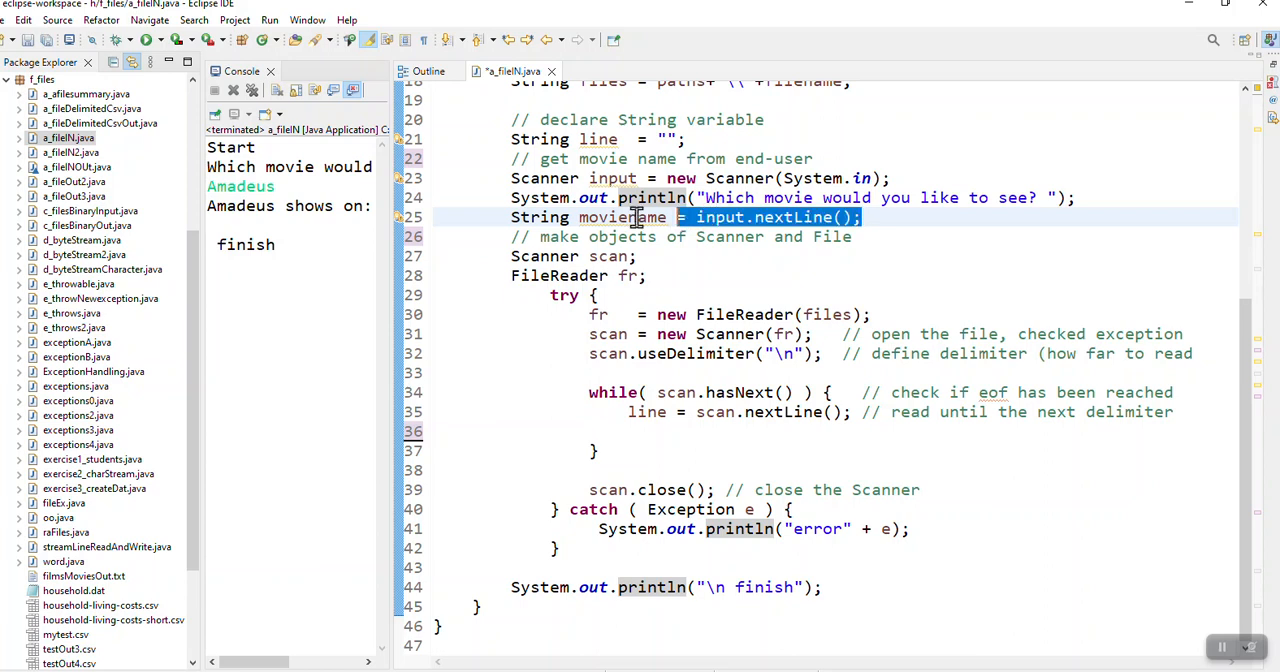
double_click(624, 216)
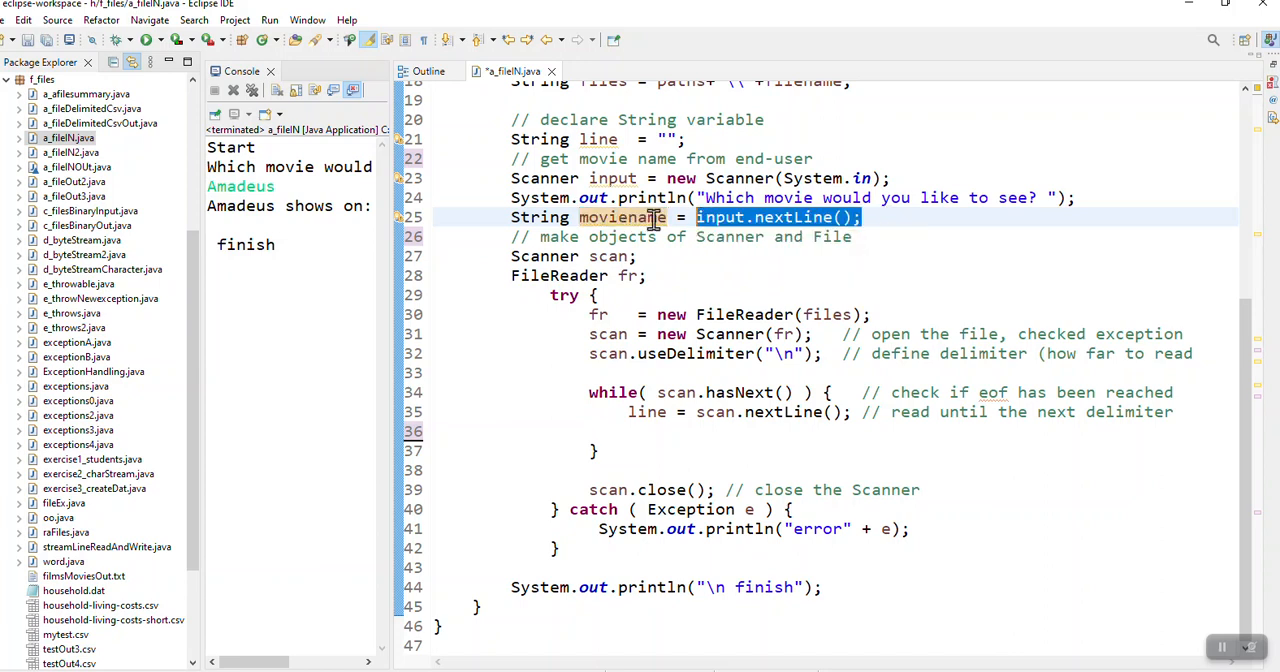
double_click(622, 216)
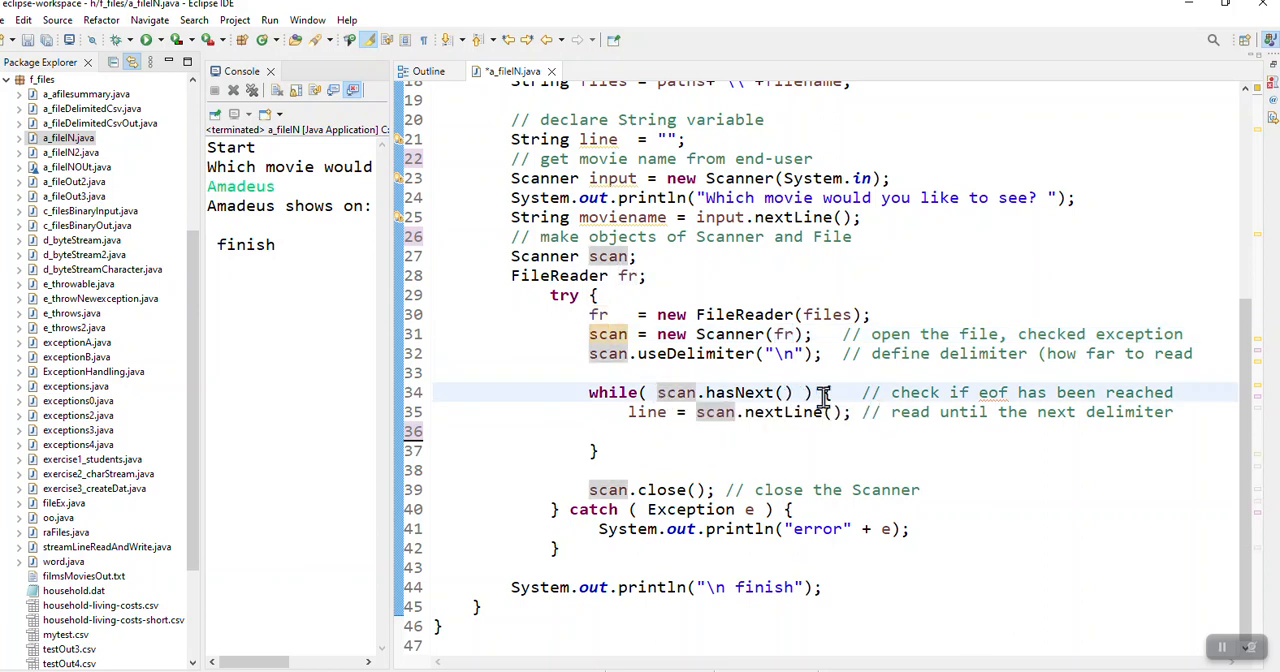
double_click(724, 392)
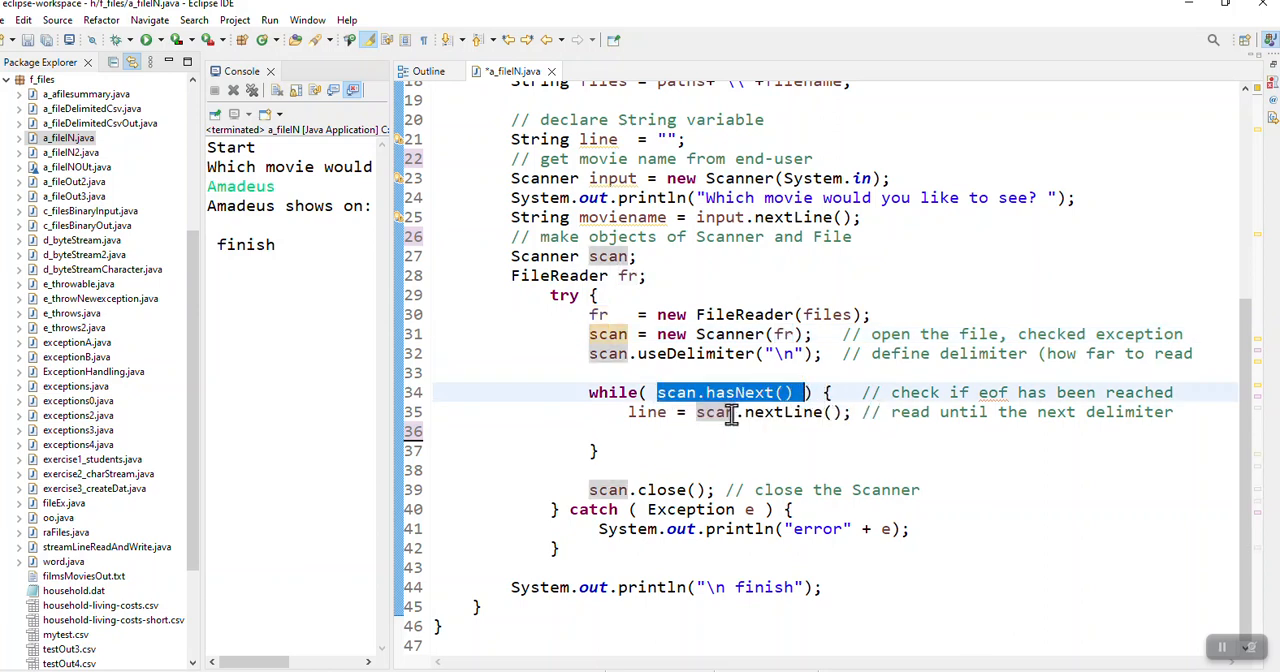
mouse_move(740, 392)
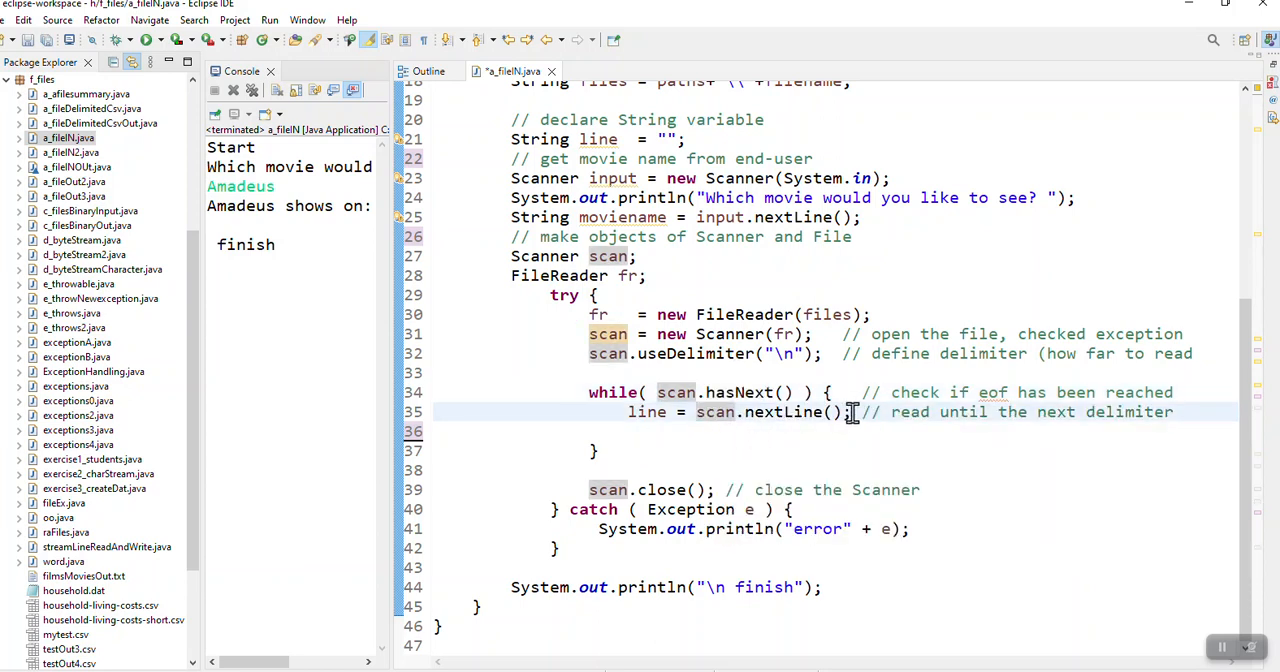
double_click(770, 412)
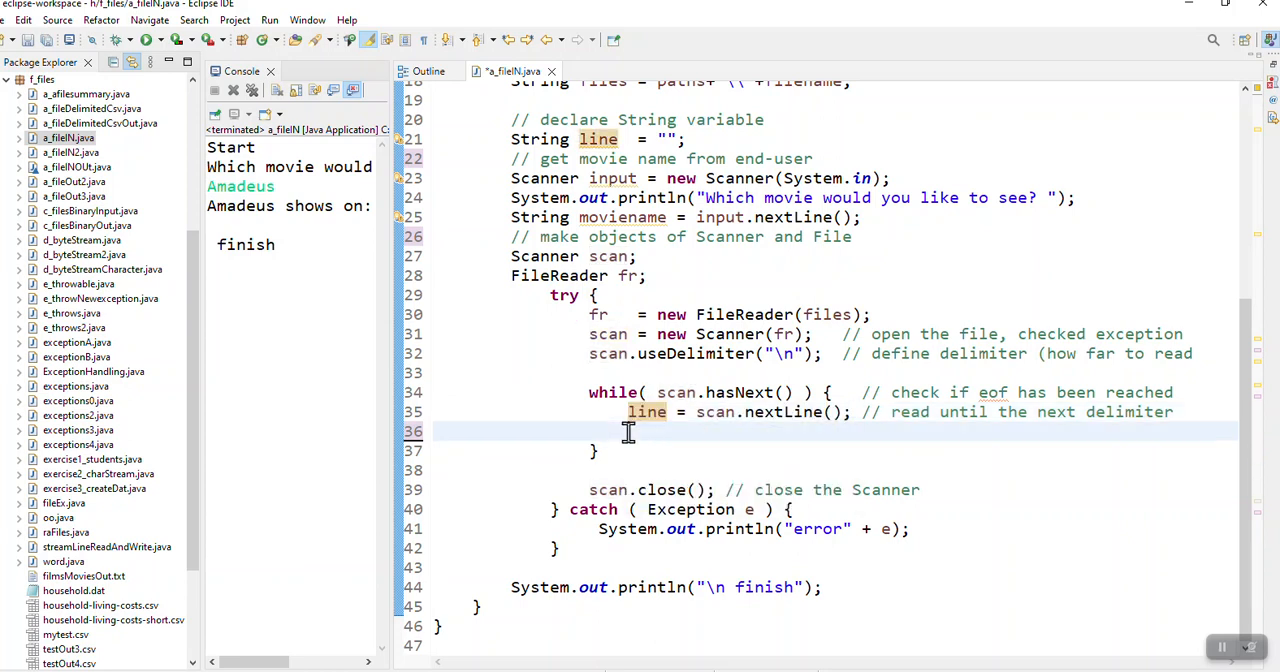
Inside the loop, add if (line.contains(moviename)) { System.out.println(line); }.
type("if ()")
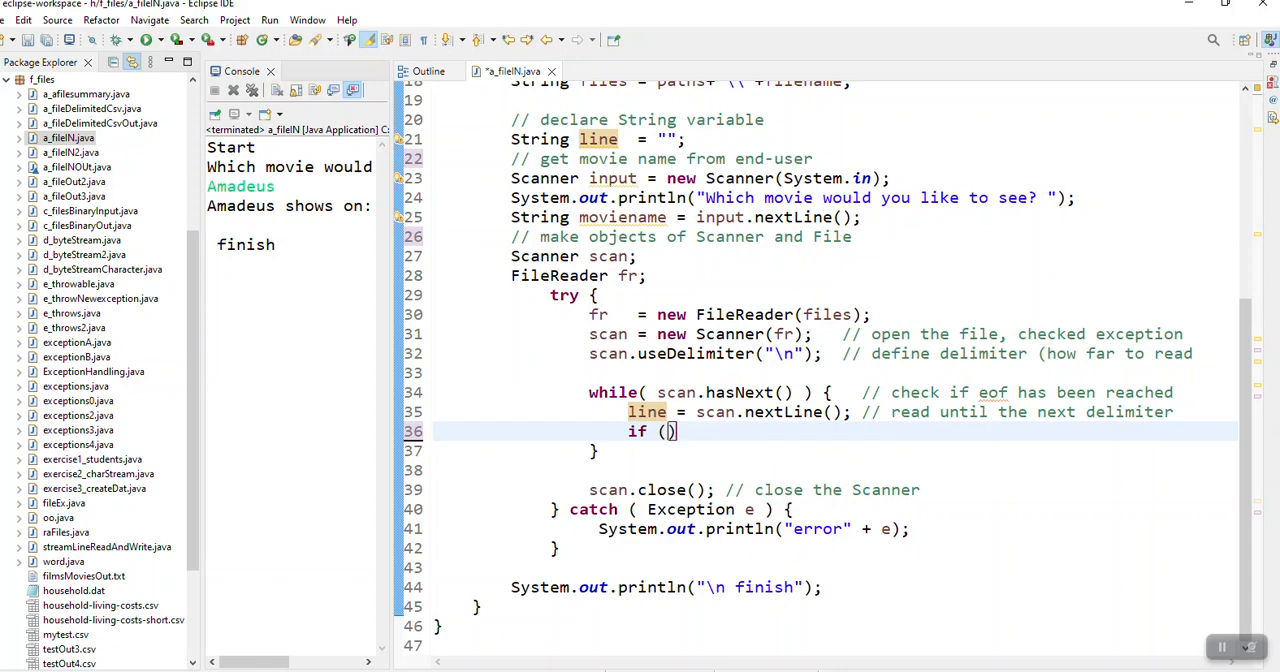
type("line.contains(movien")
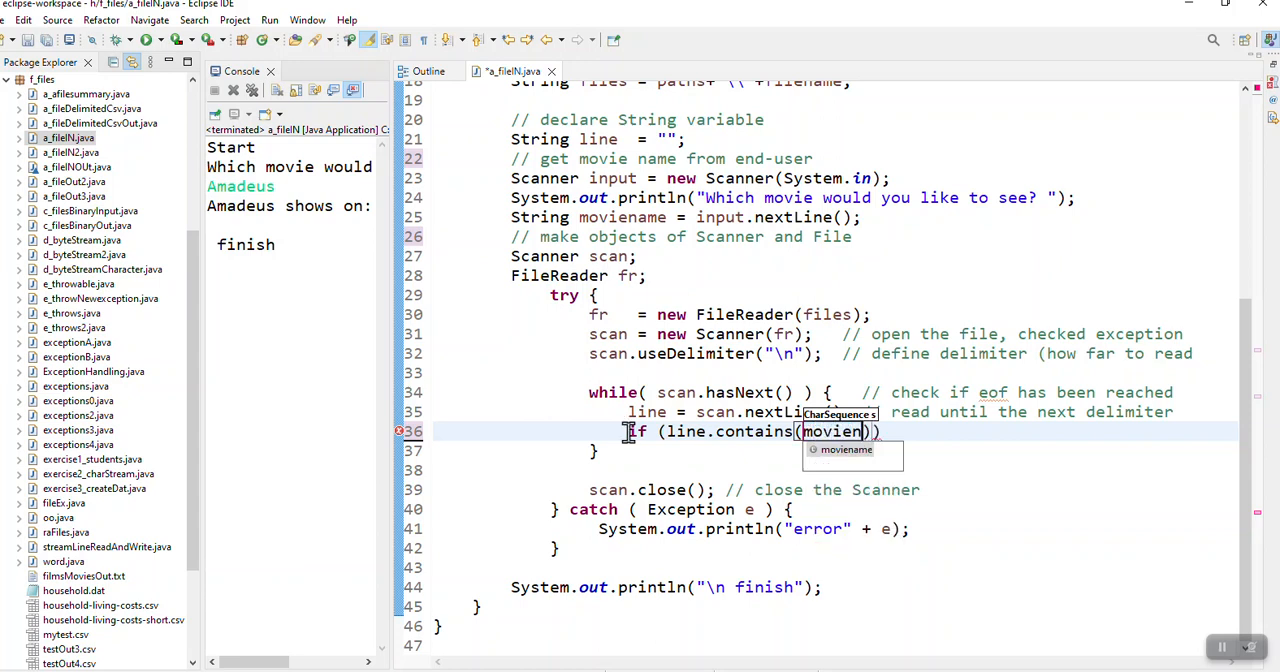
key("Enter")
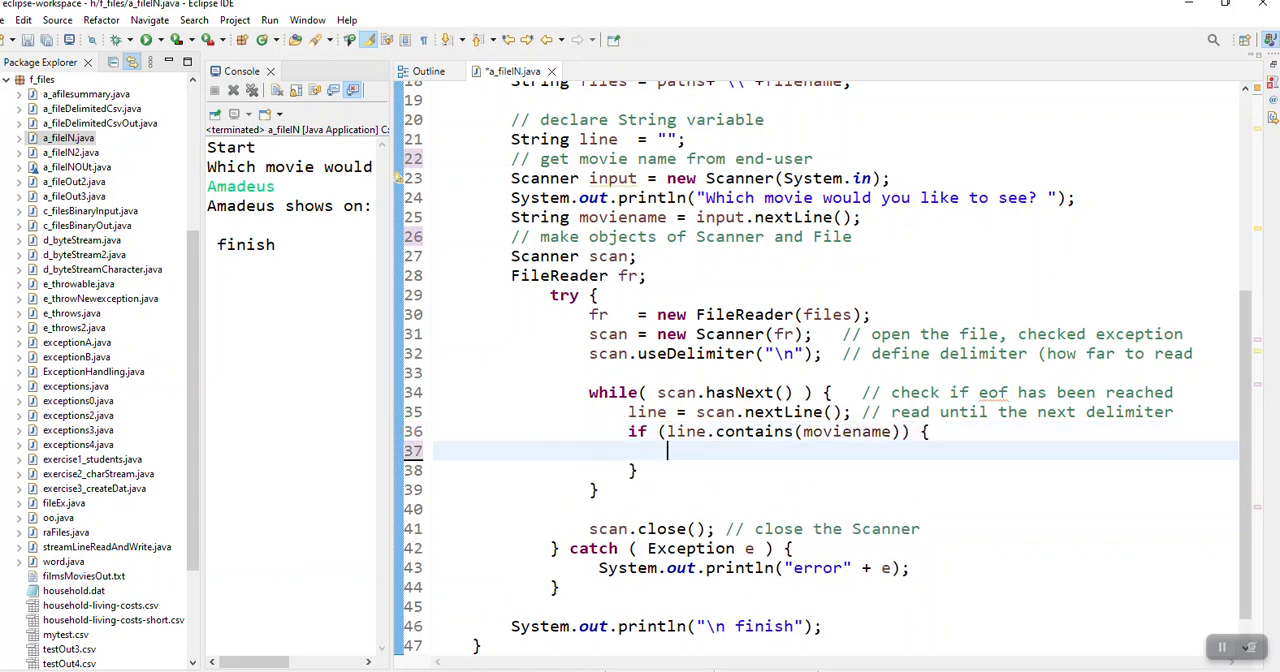
type("sy")
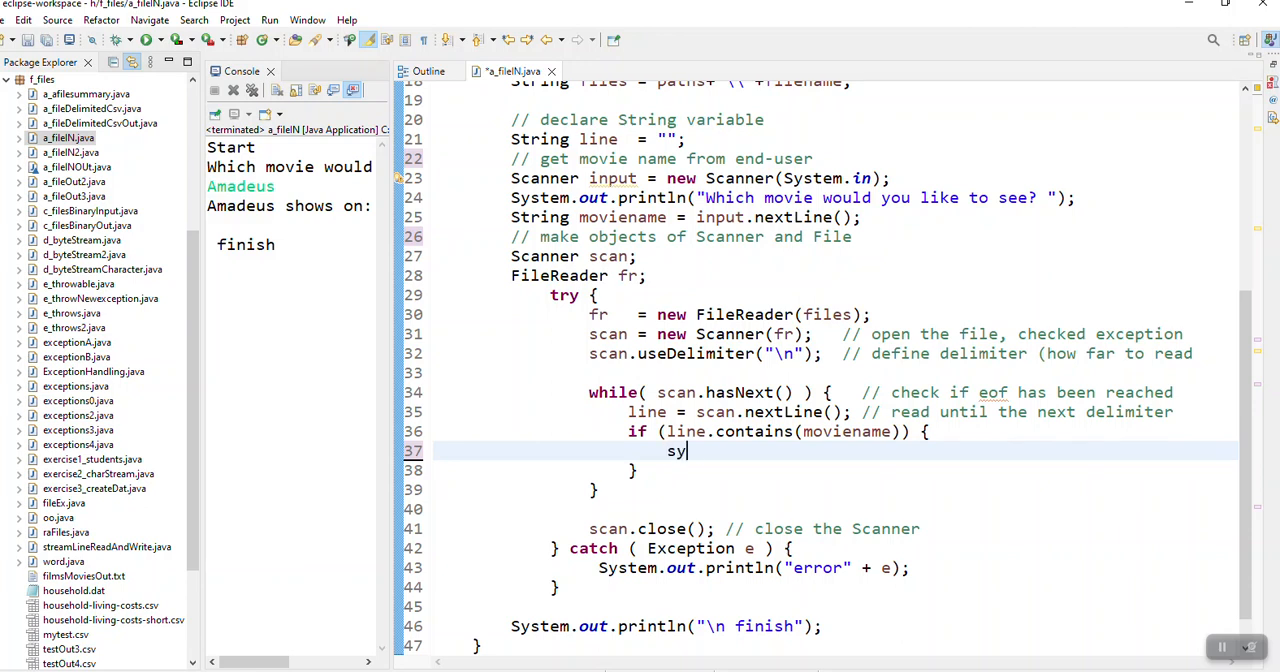
type("sout")
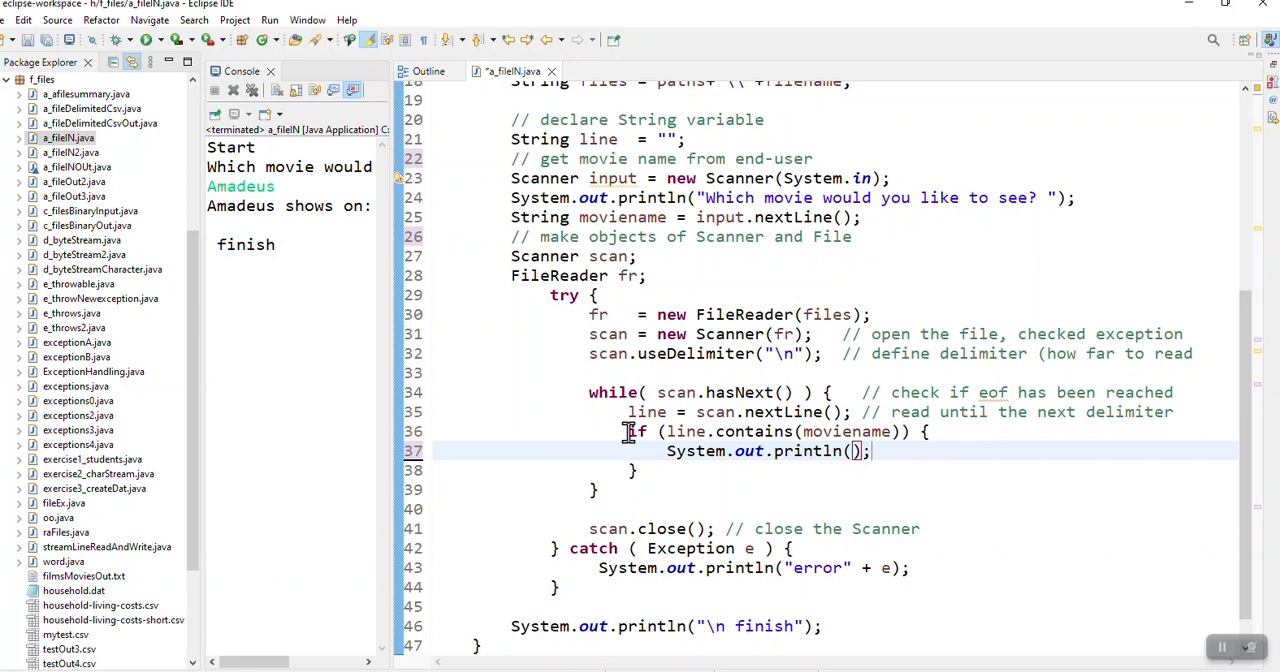
type("line")
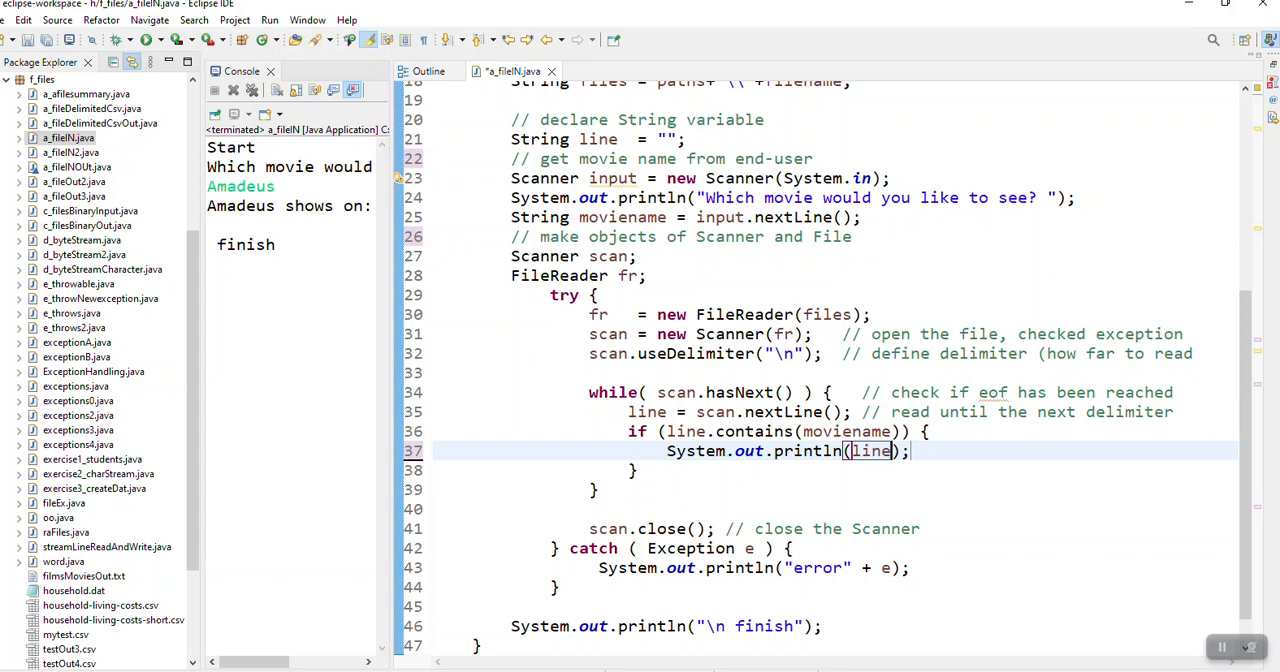
Change the println to output line.substring(0,3), the first three characters only.
type(".")
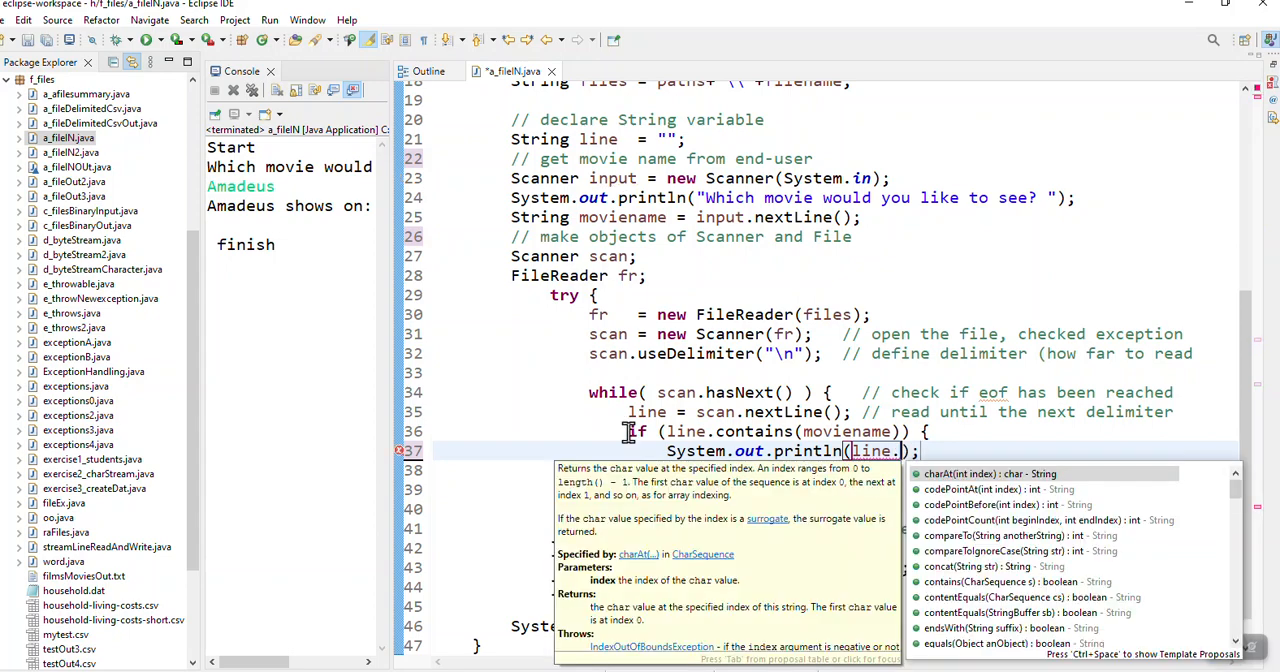
type("substring(0")
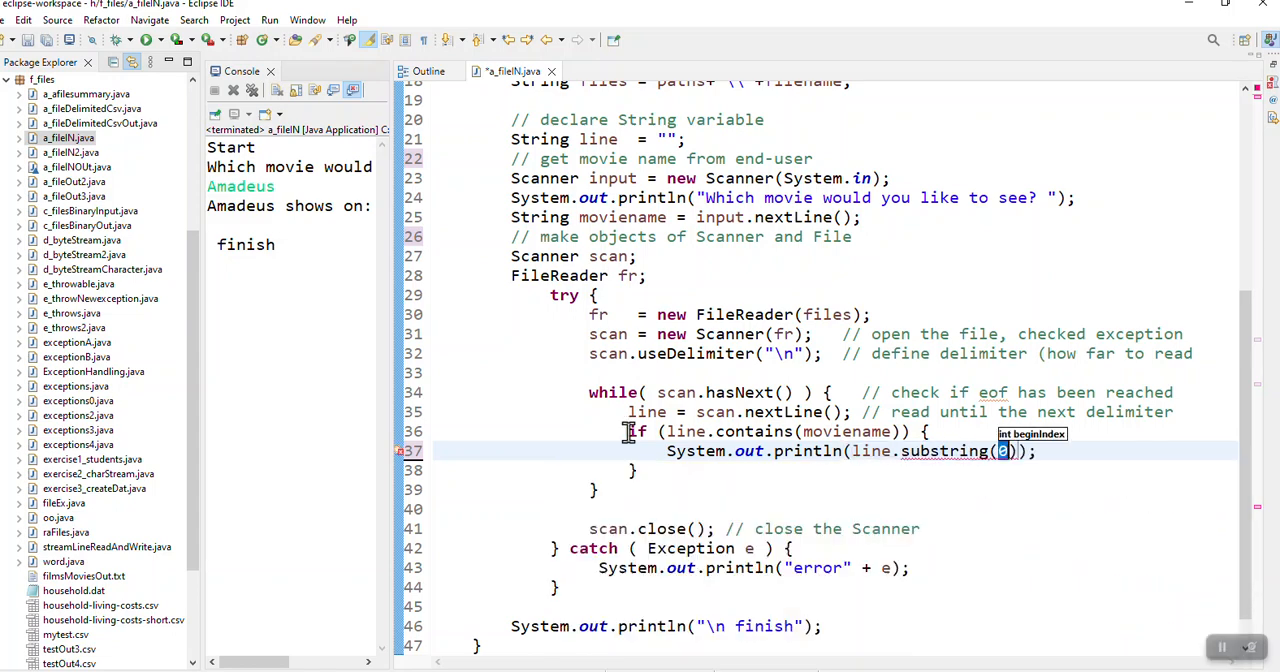
type(",3")
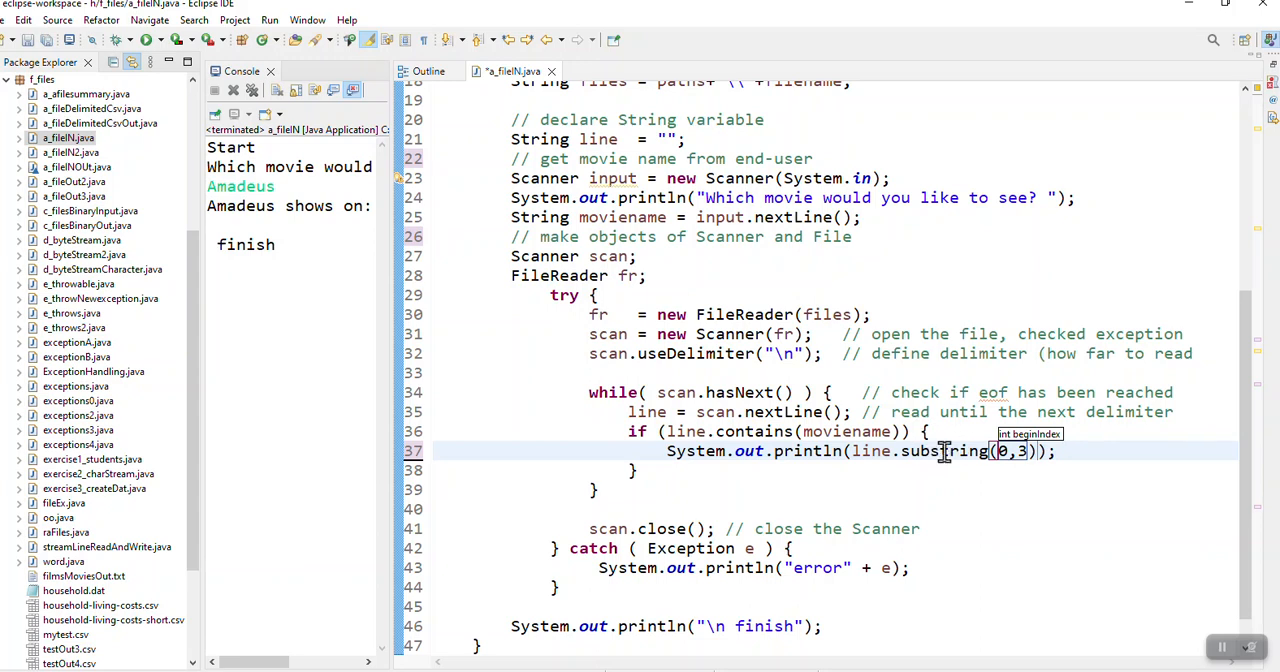
double_click(870, 450)
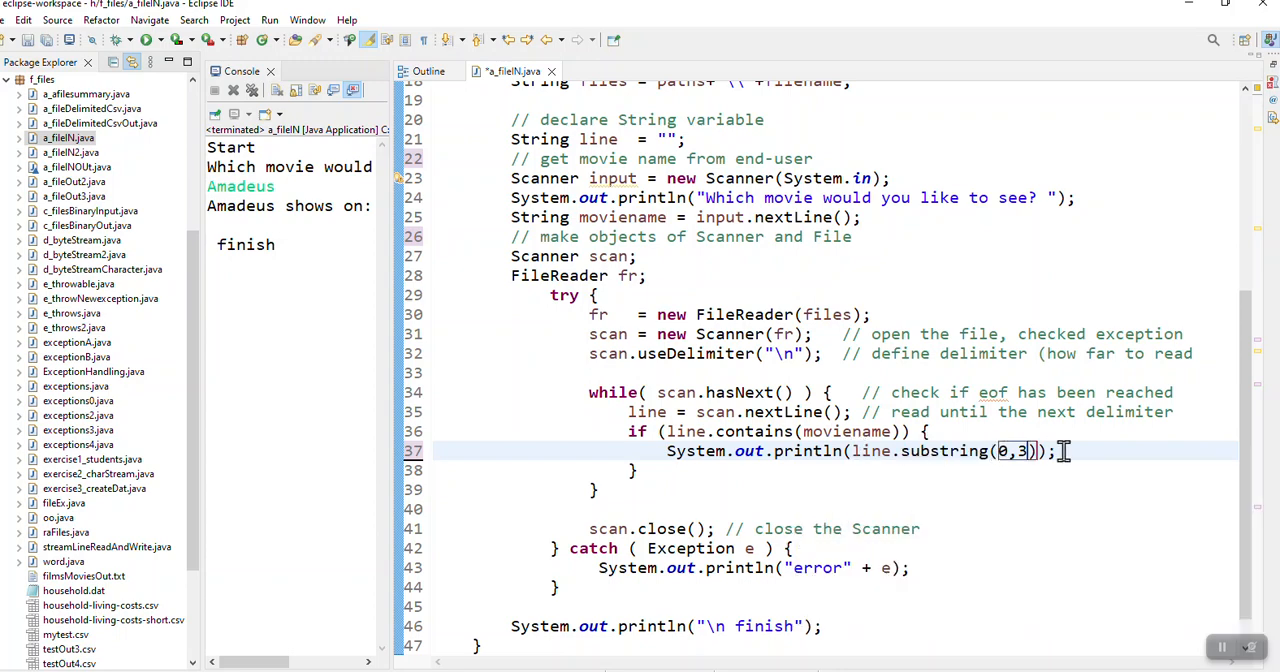
double_click(1018, 450)
type("sy")
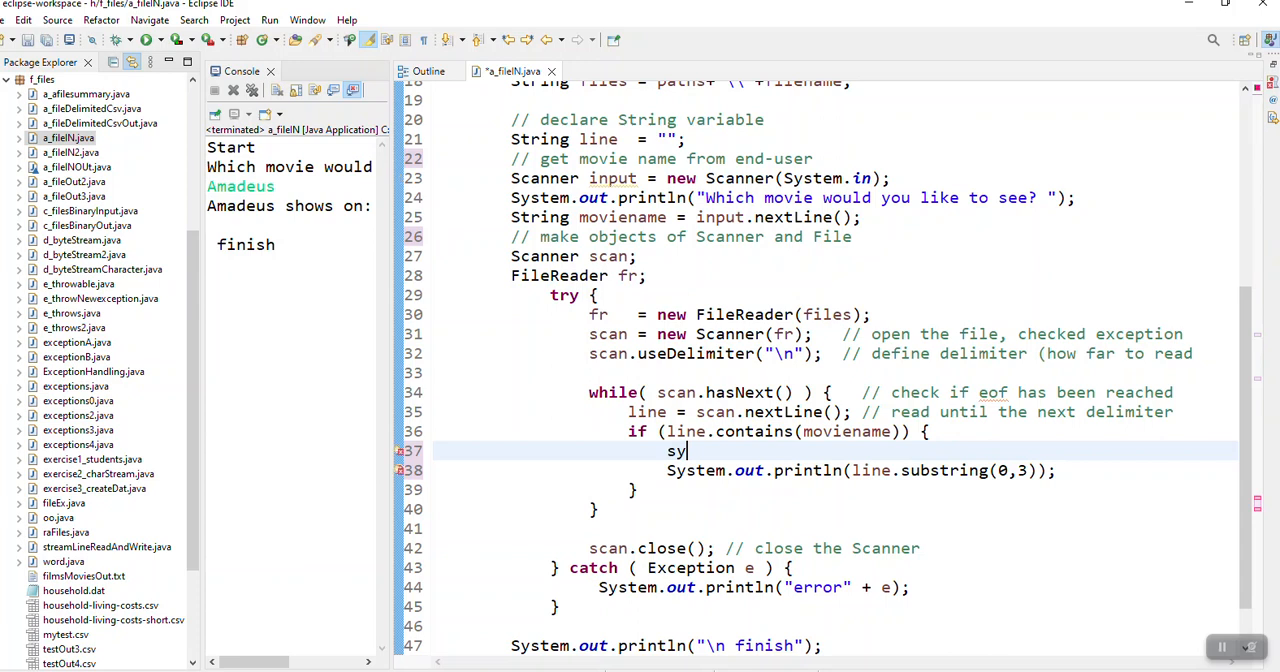
Add System.out.print(moviename + " shows on: "); above the println, then start Run.
type("out.print();")
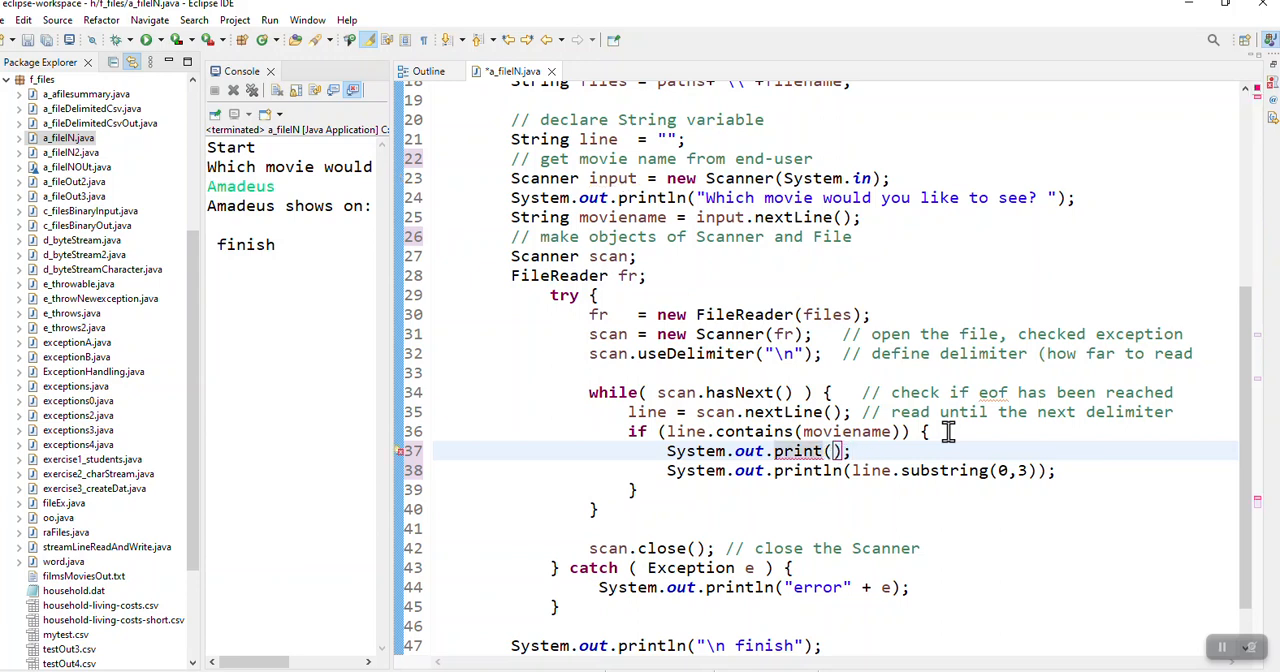
type("\"\"")
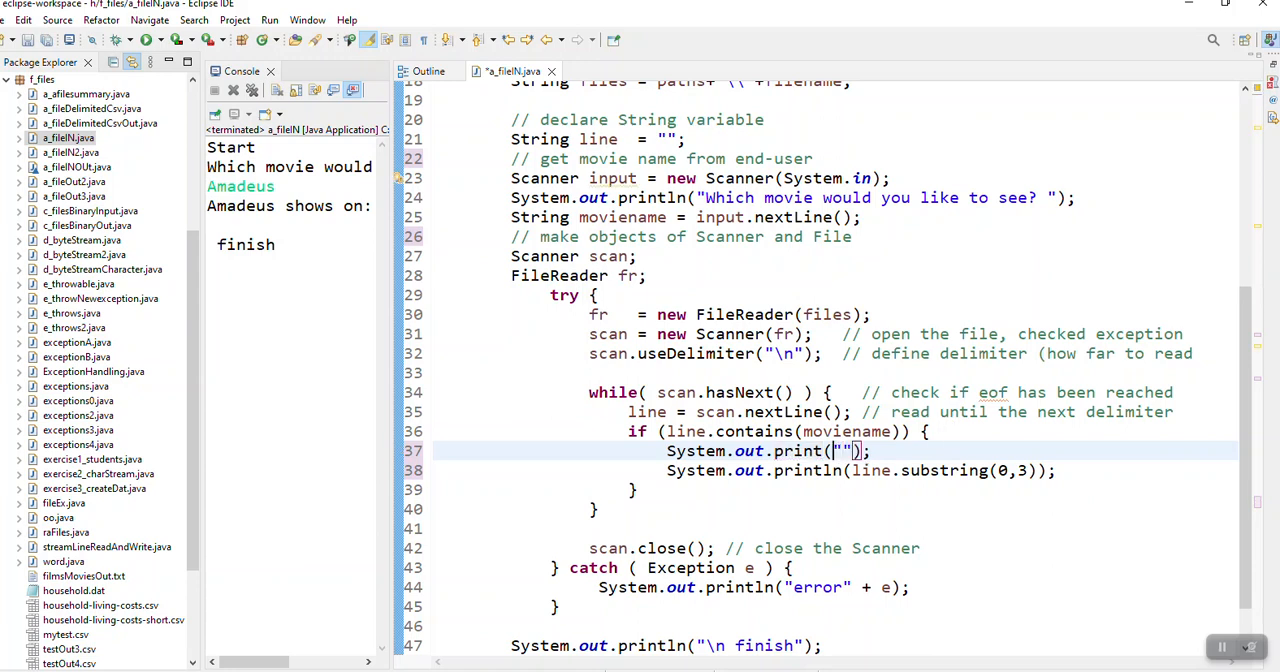
type("moviename +")
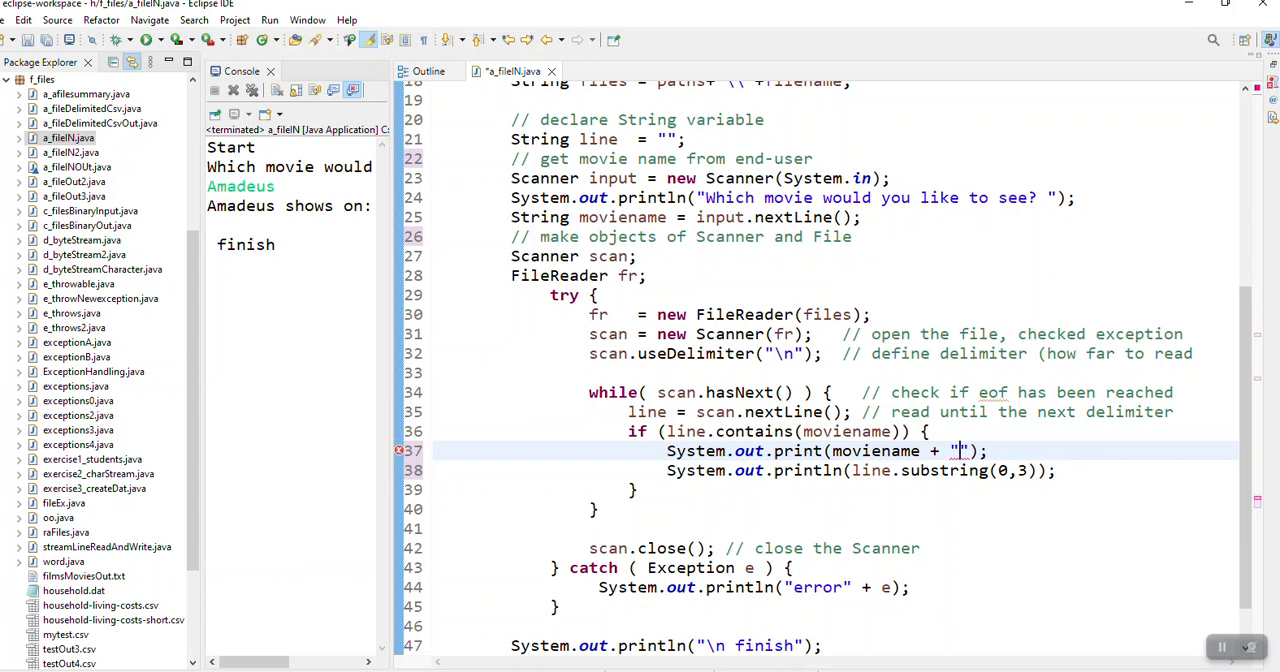
type("shows on:")
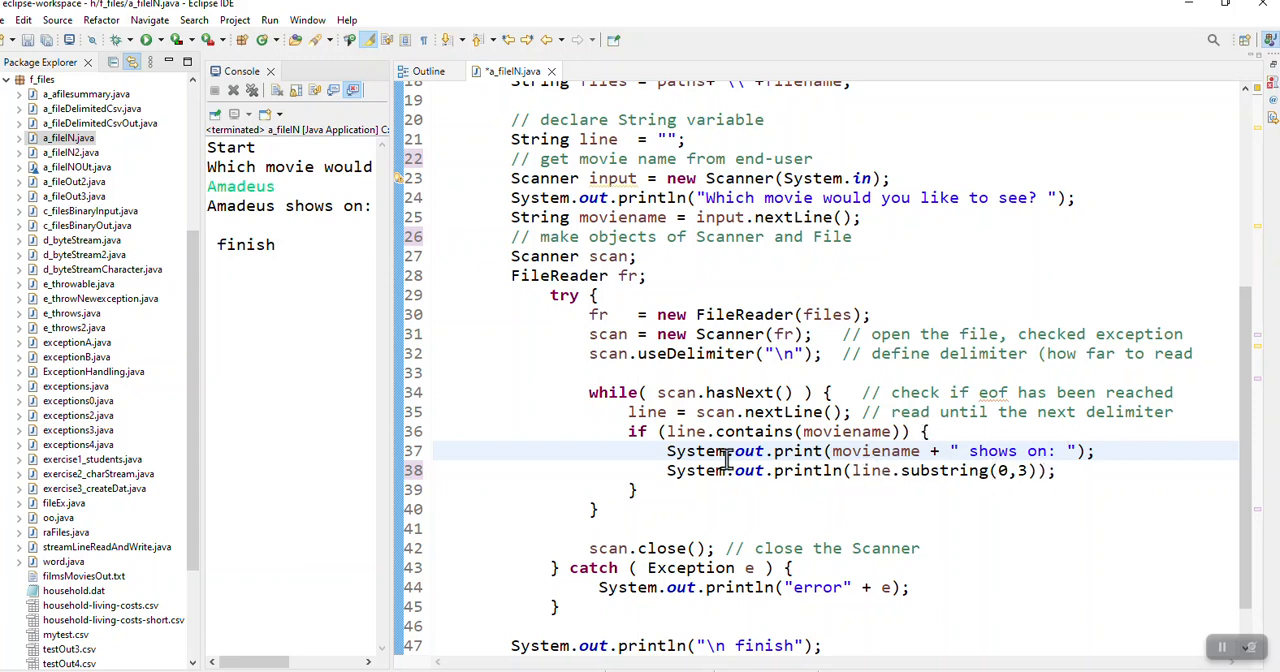
double_click(870, 470)
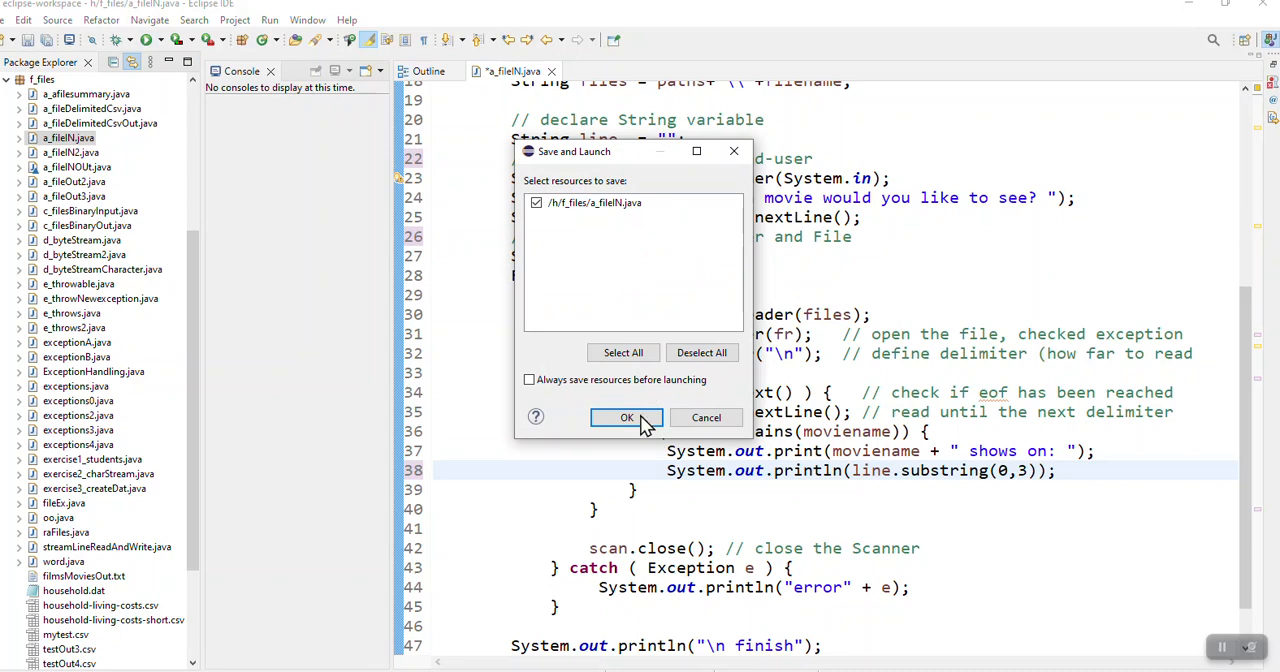
Save and launch despite workspace errors, entering Batman in the Console.
left_click(626, 416)
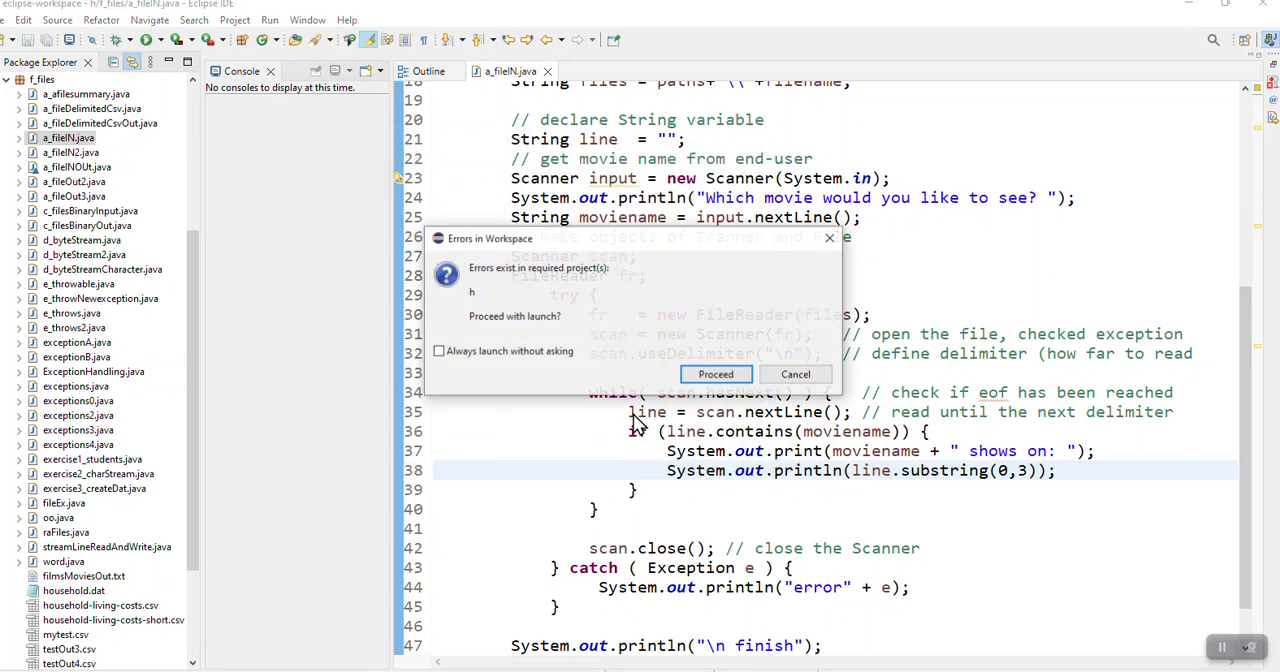
left_click(716, 372)
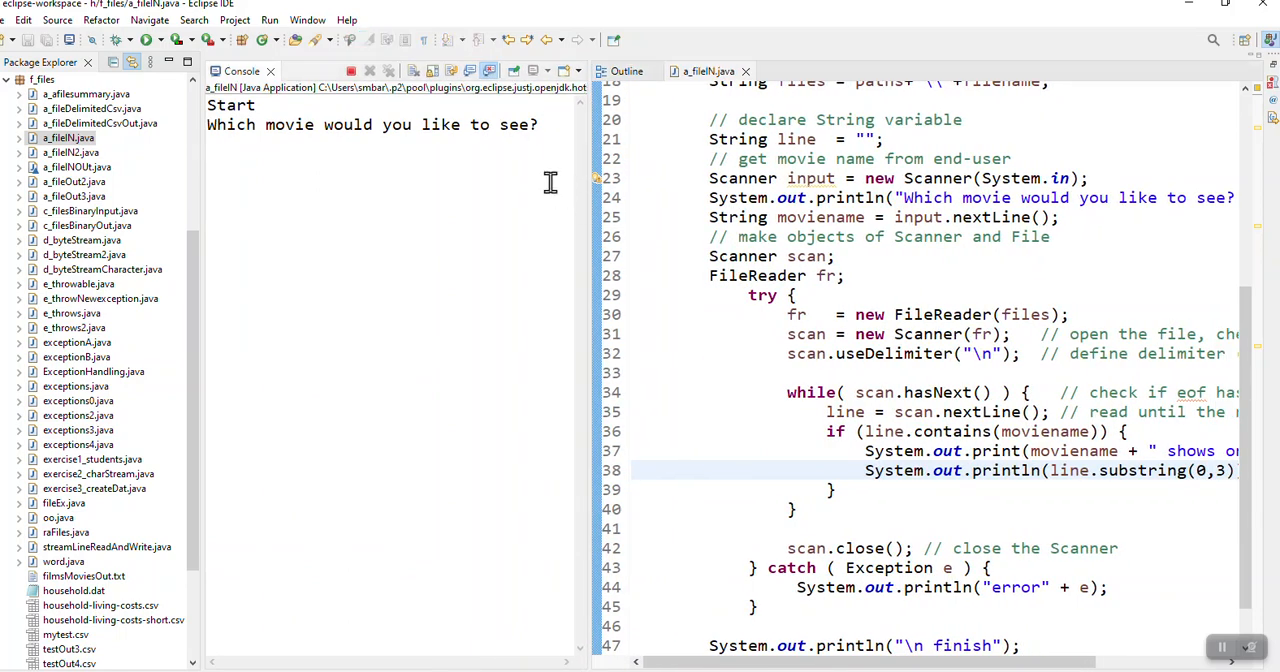
type("Batman")
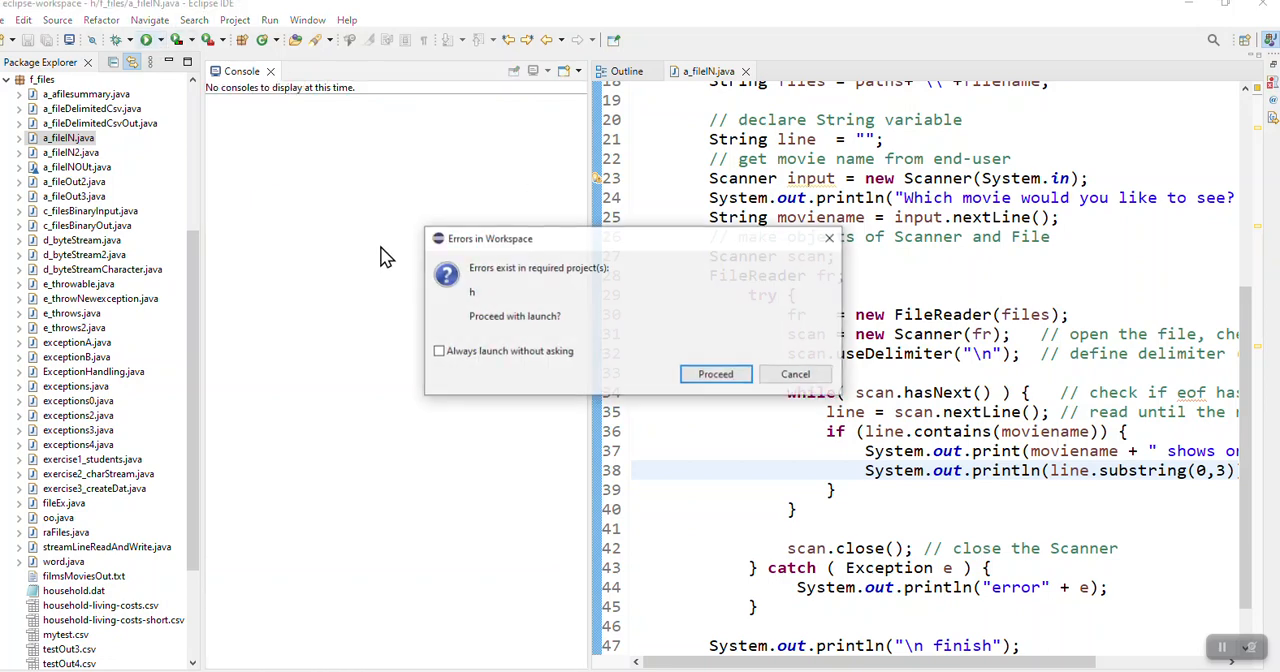
Launch again and enter Scarface to get its showing line in the Console.
left_click(716, 372)
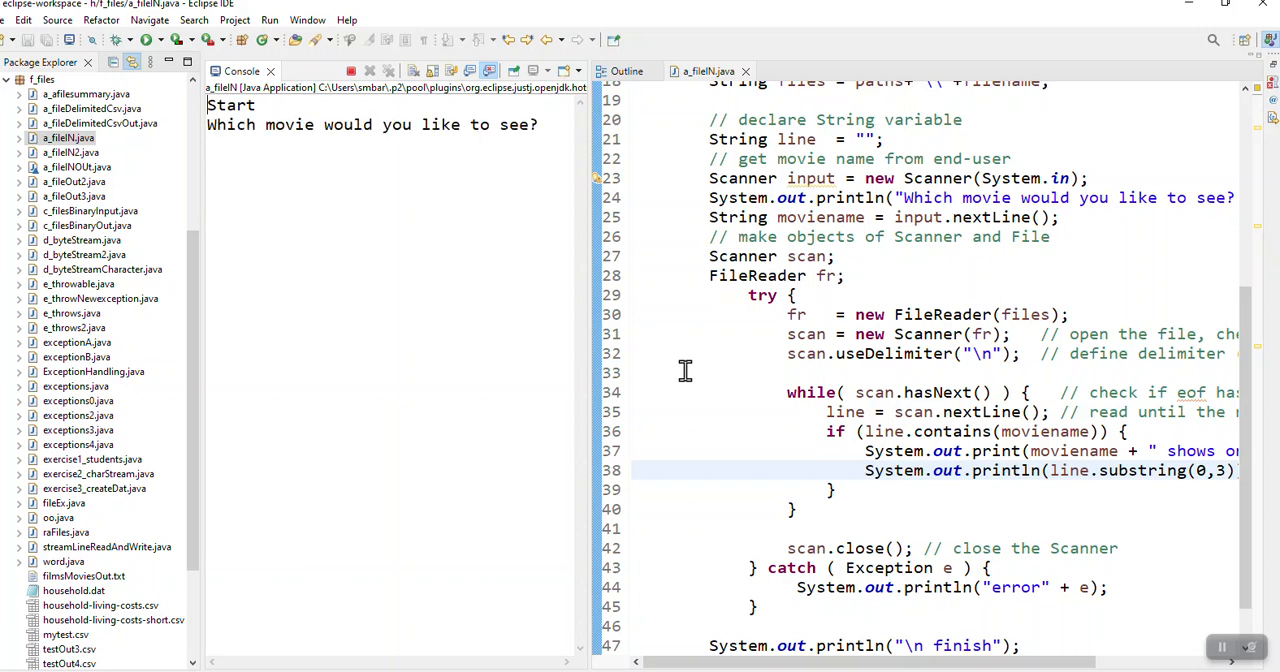
type("Scarface")
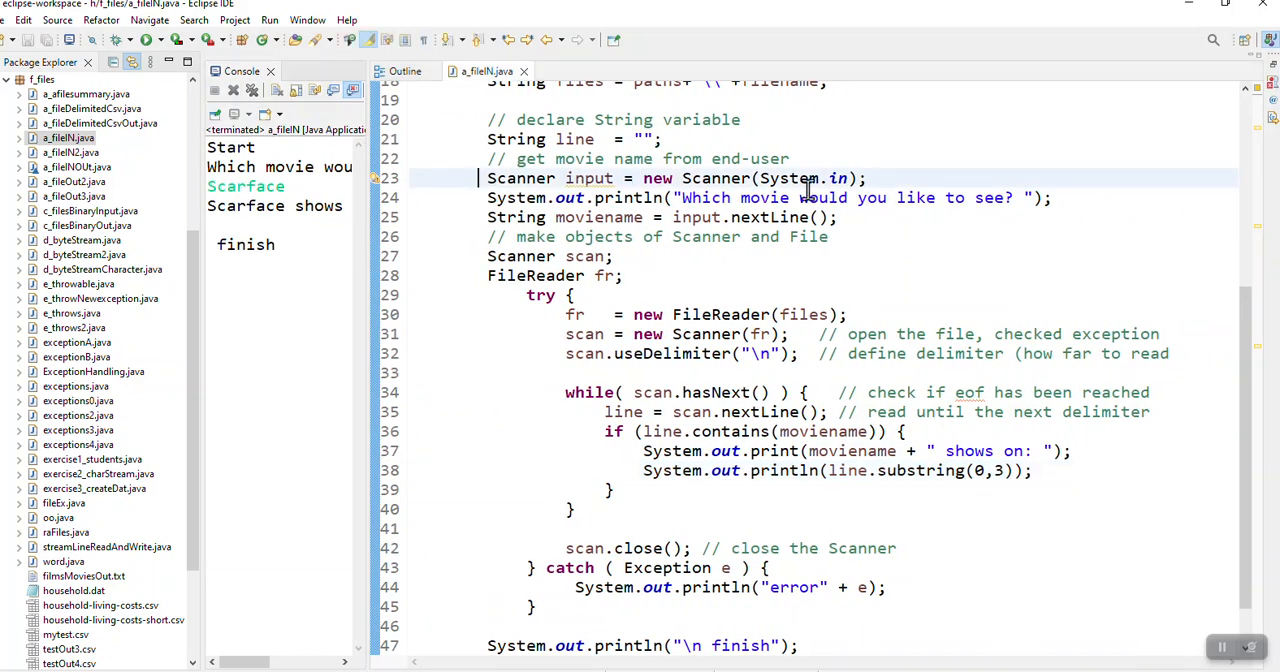
left_click_drag(488, 176, 836, 216)
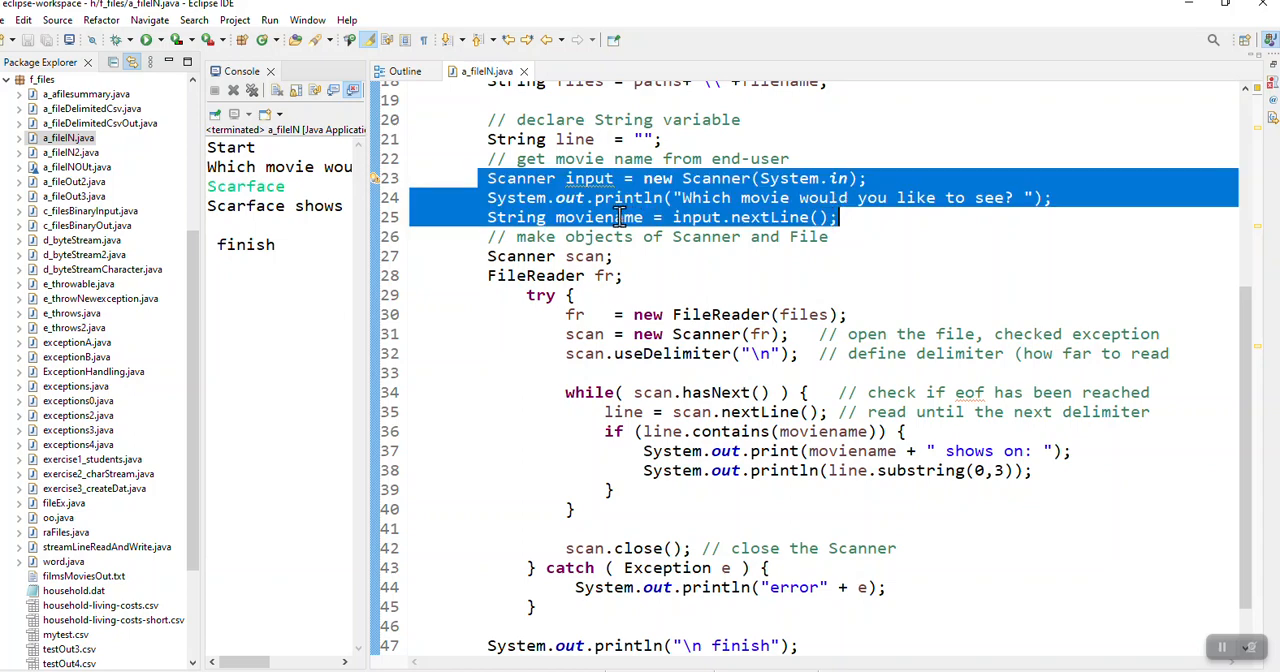
double_click(600, 216)
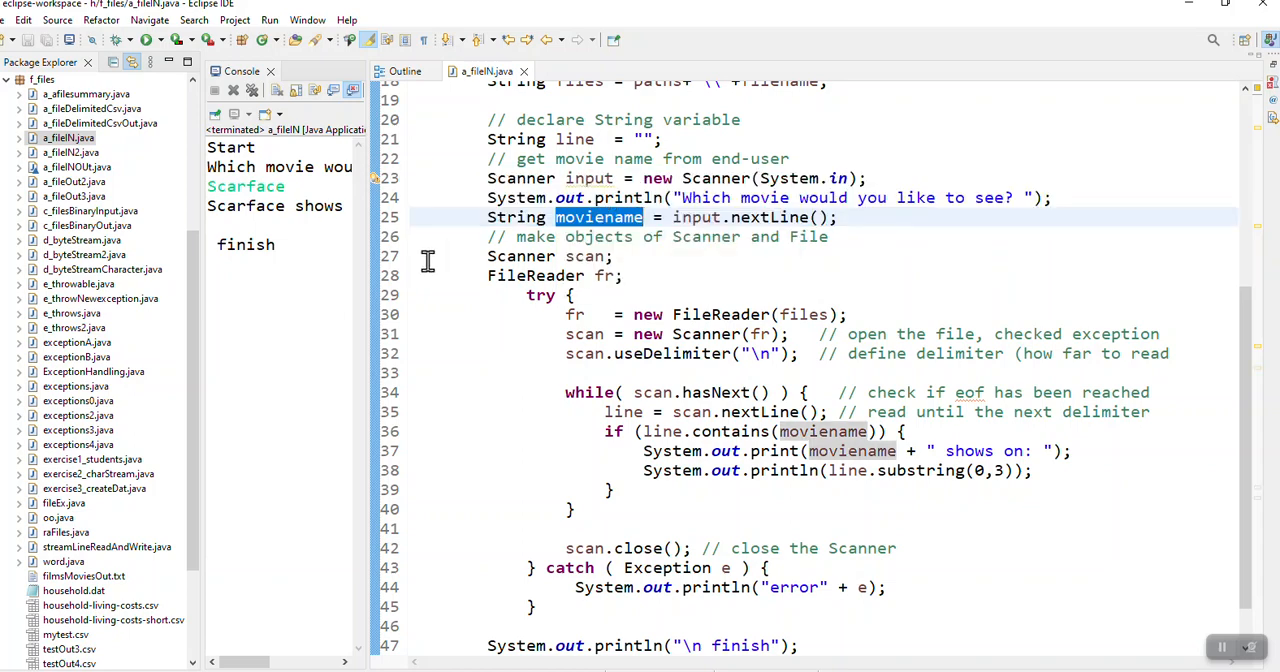
left_click(548, 256)
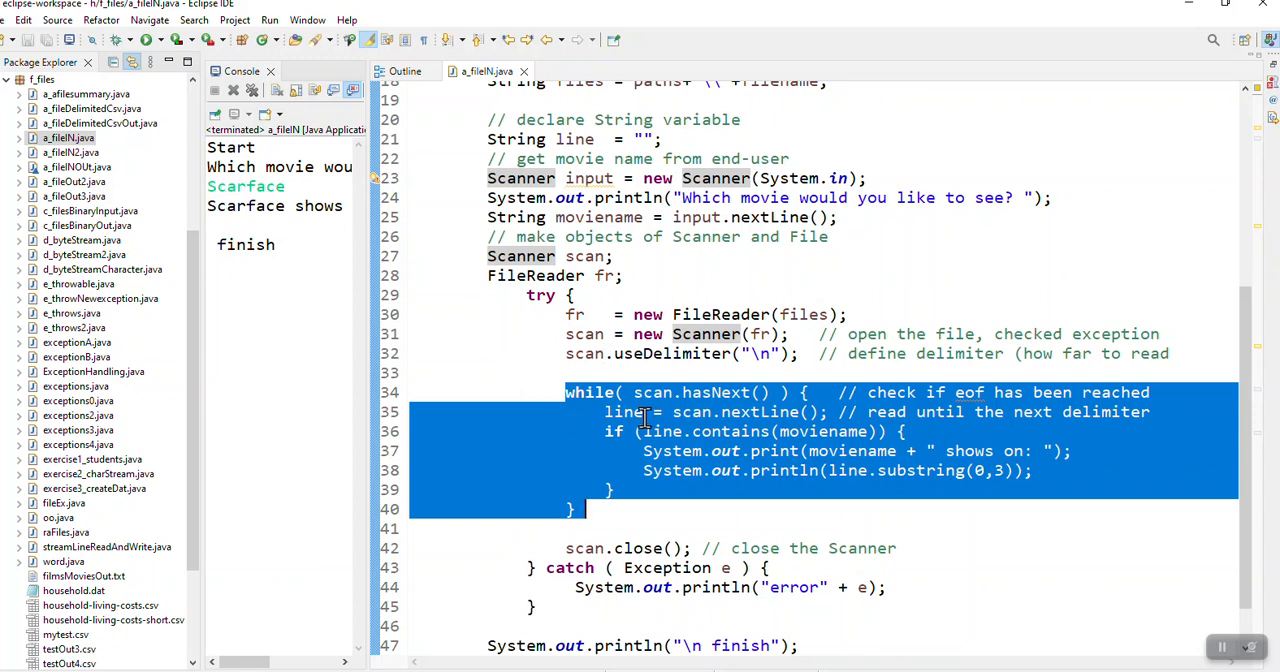
mouse_move(656, 412)
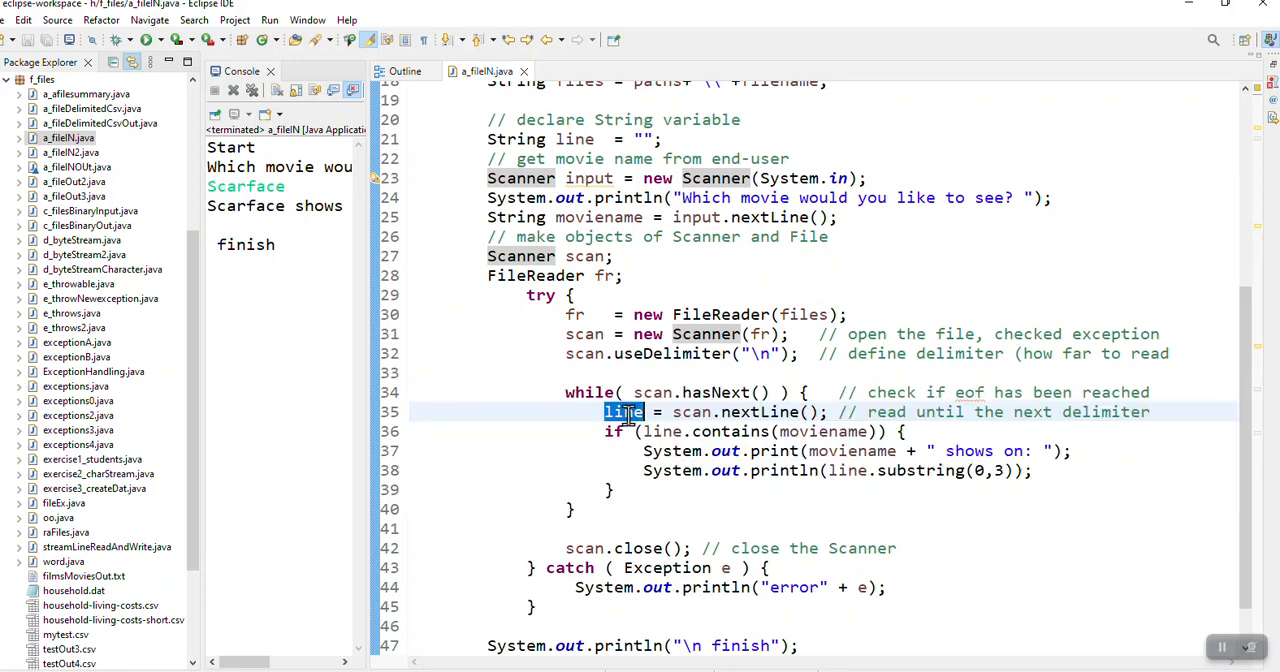
left_click(624, 412)
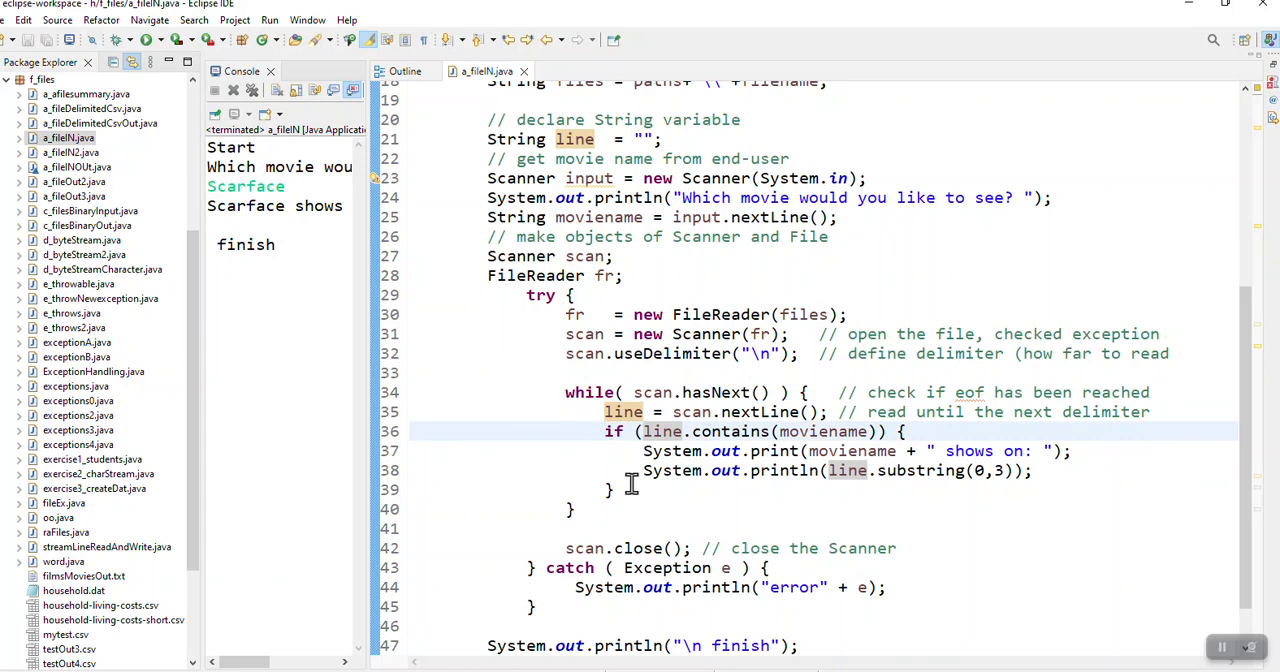
left_click_drag(604, 432, 618, 488)
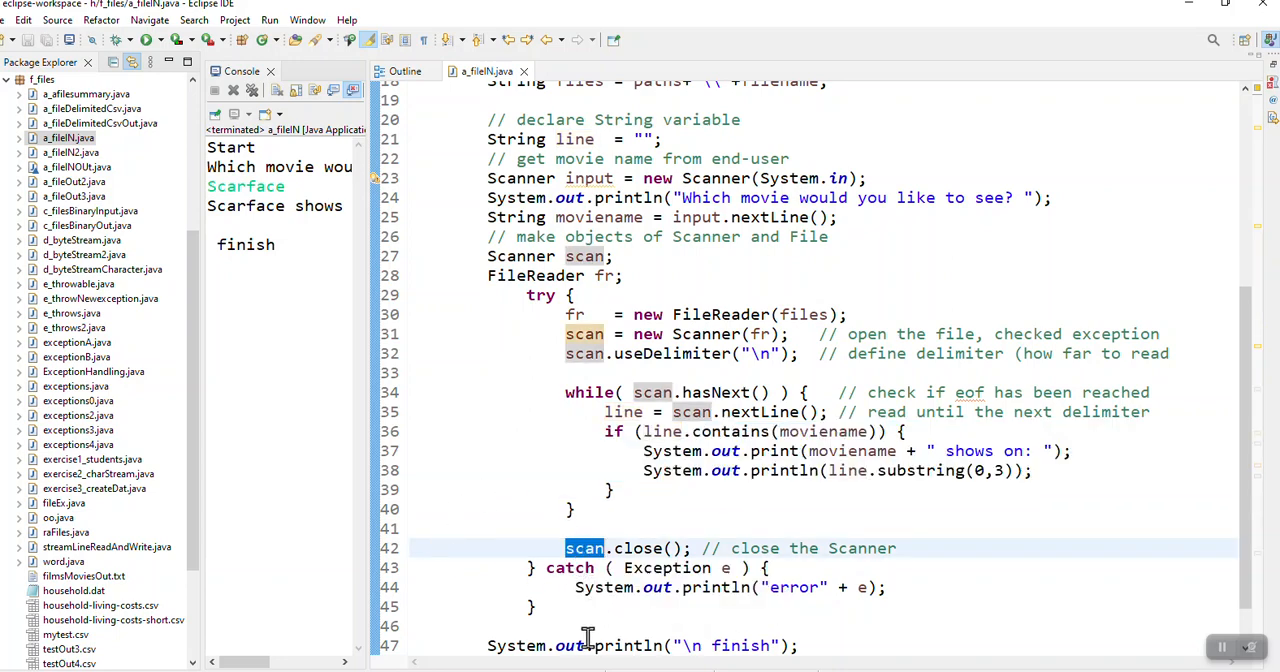
double_click(740, 644)
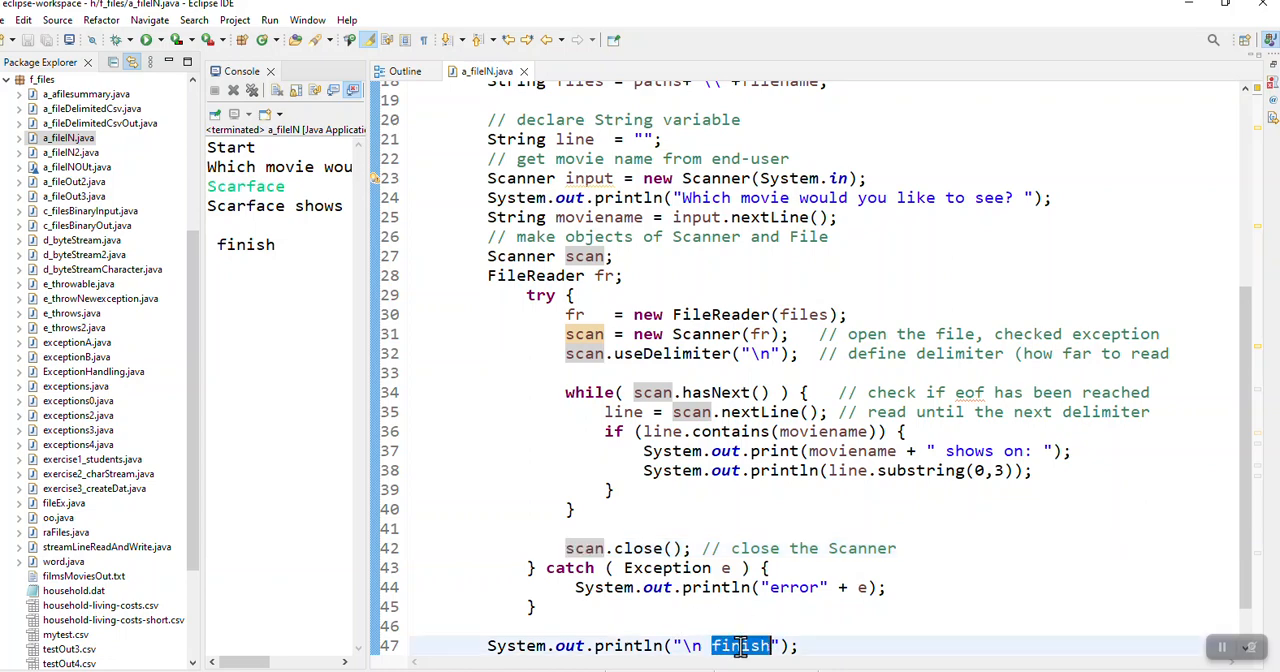